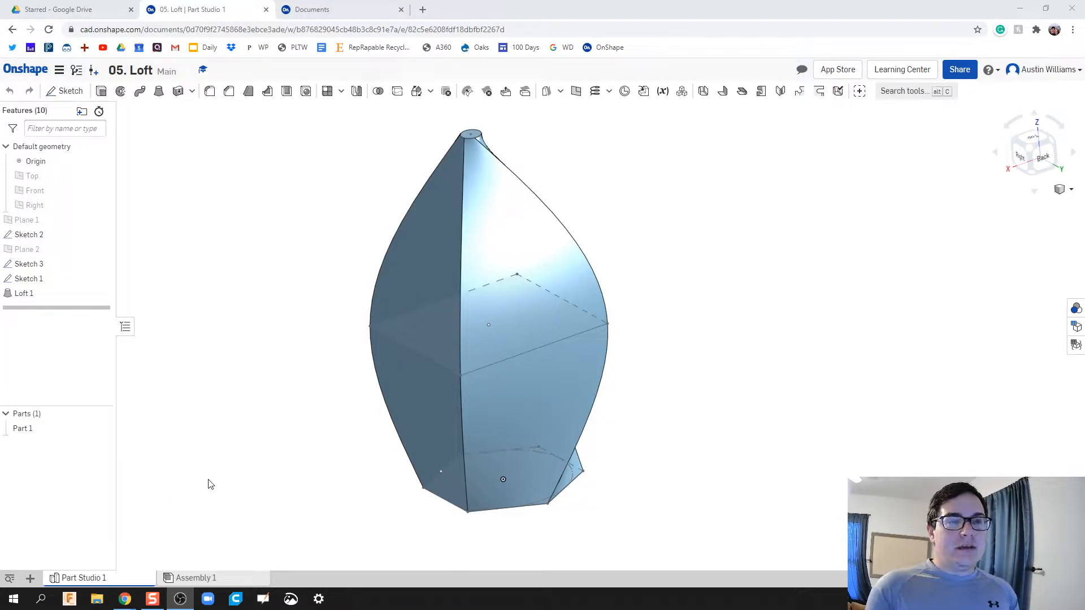
mouse_move(212, 488)
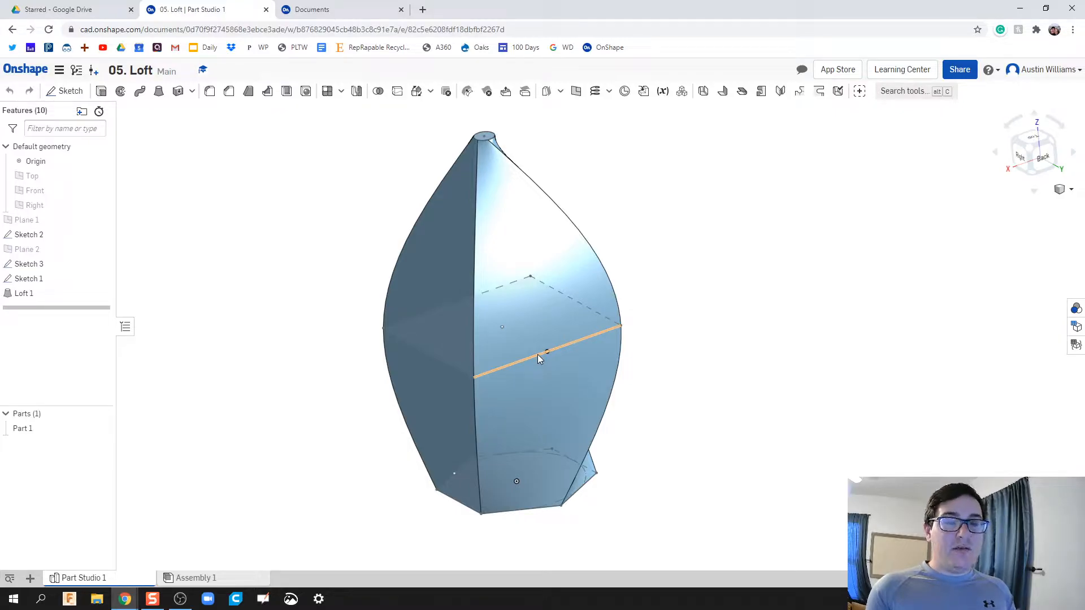
mouse_move(540, 358)
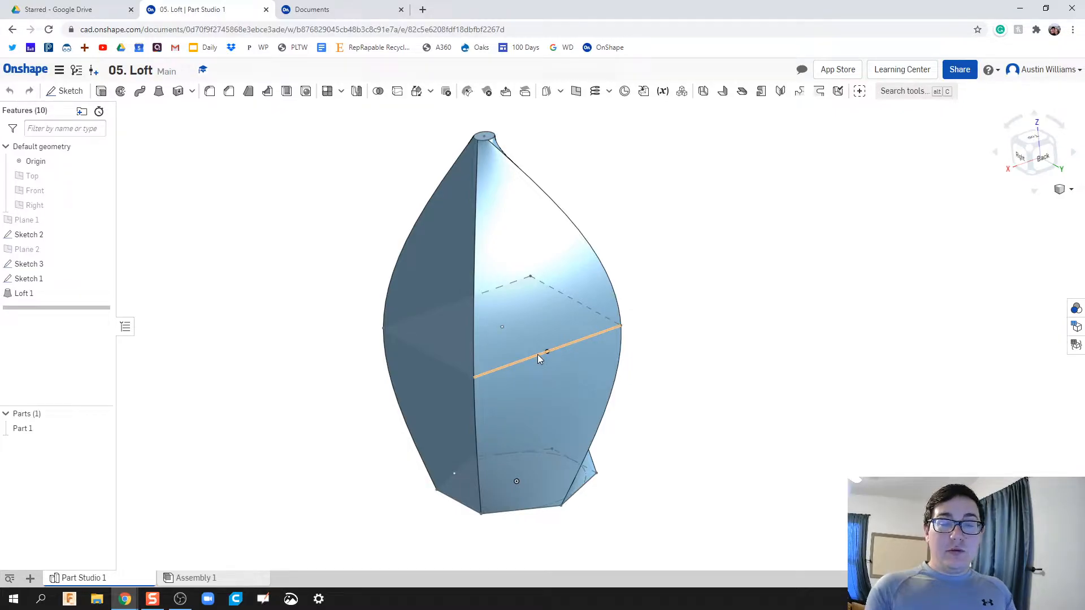
- Go to the Documents list and start creating a new document
left_click(546, 351)
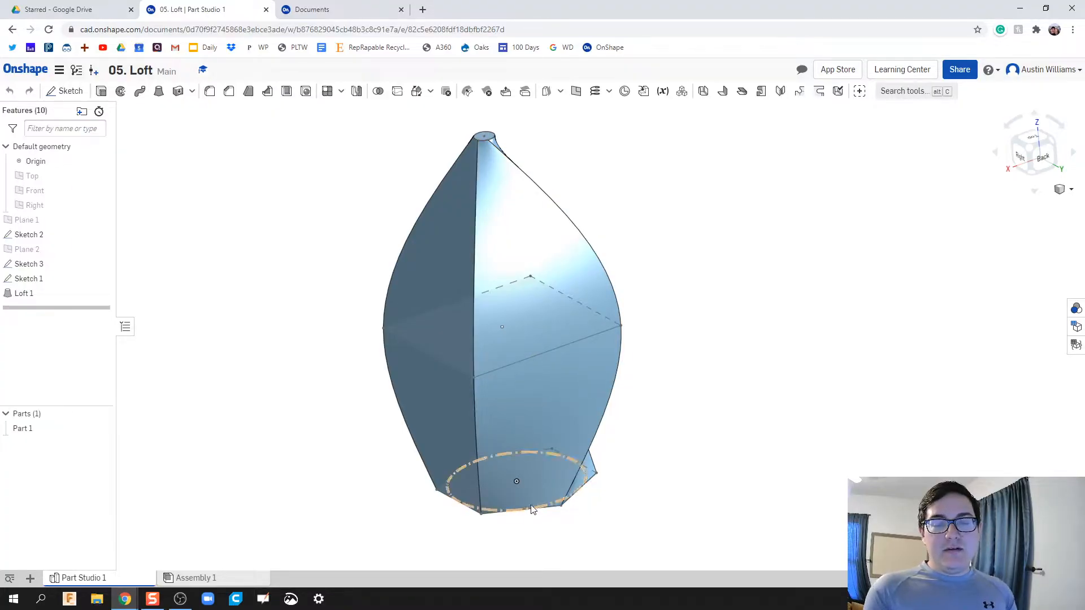
left_click(538, 521)
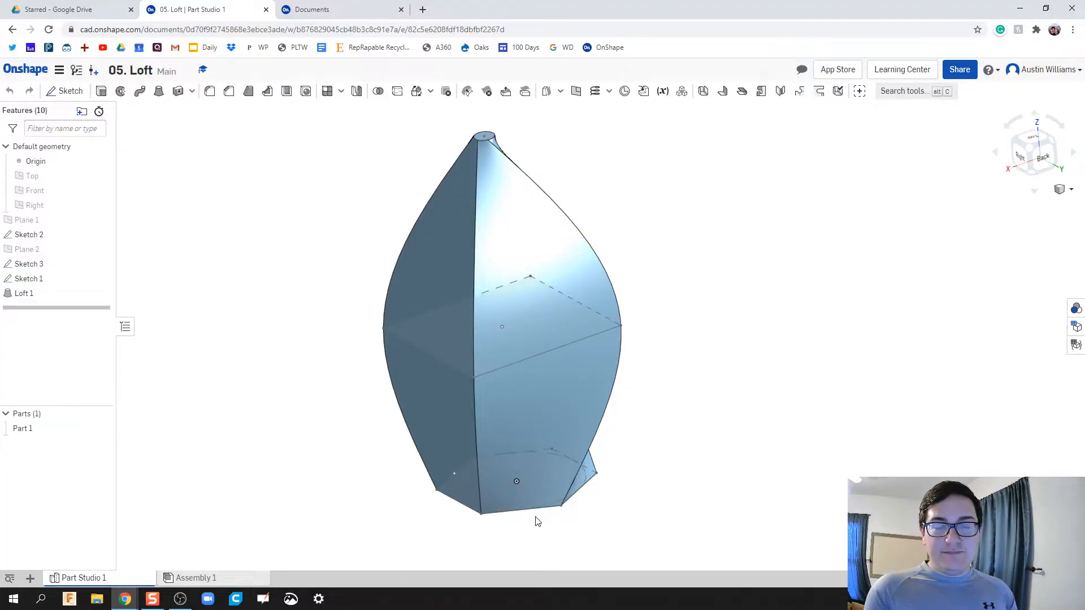
mouse_move(544, 520)
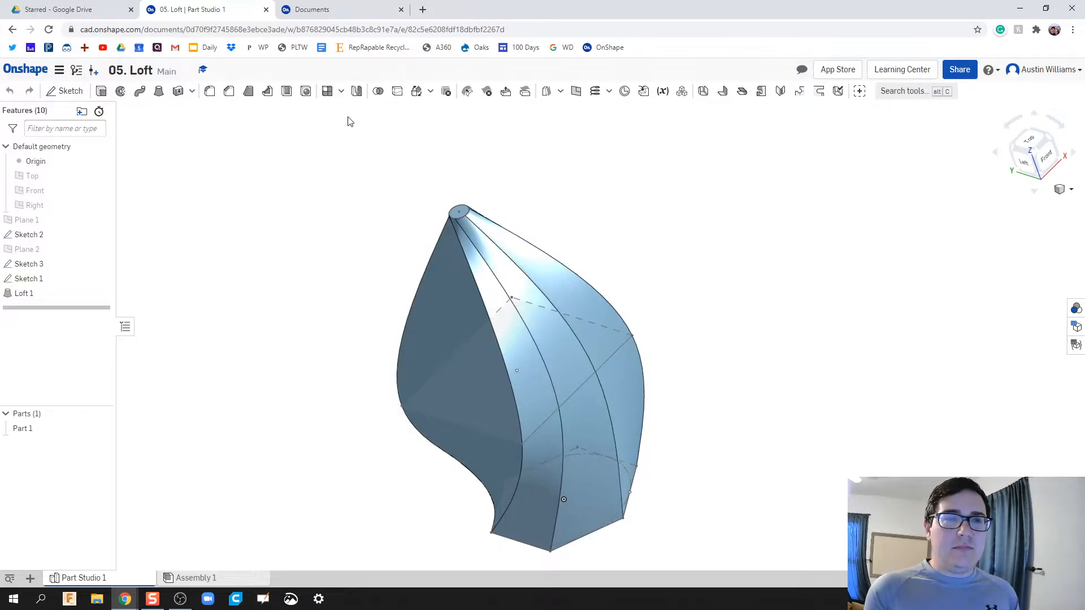
mouse_move(343, 9)
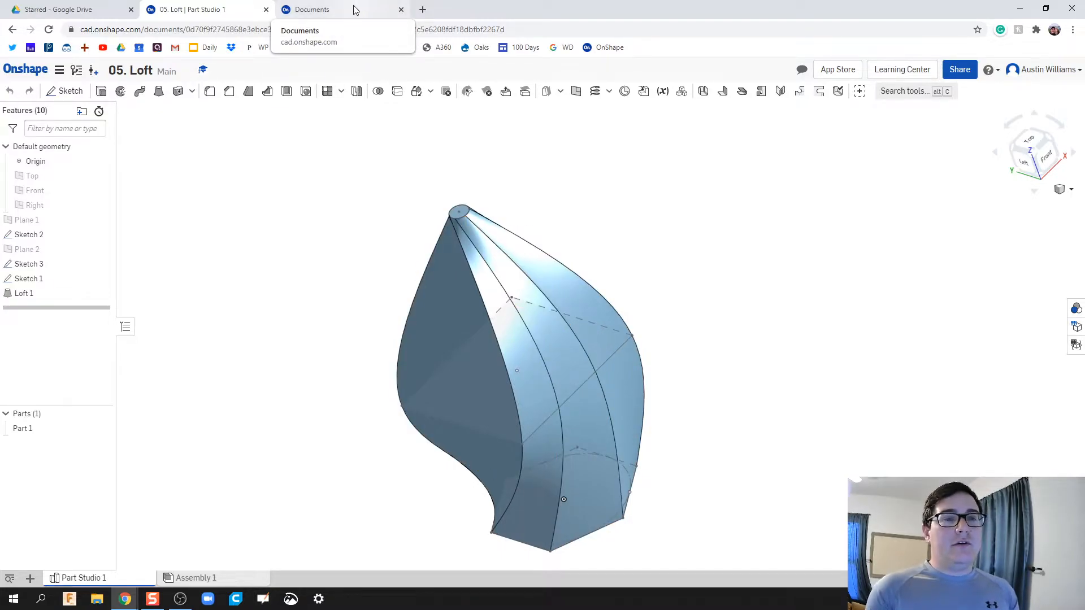
left_click(311, 9)
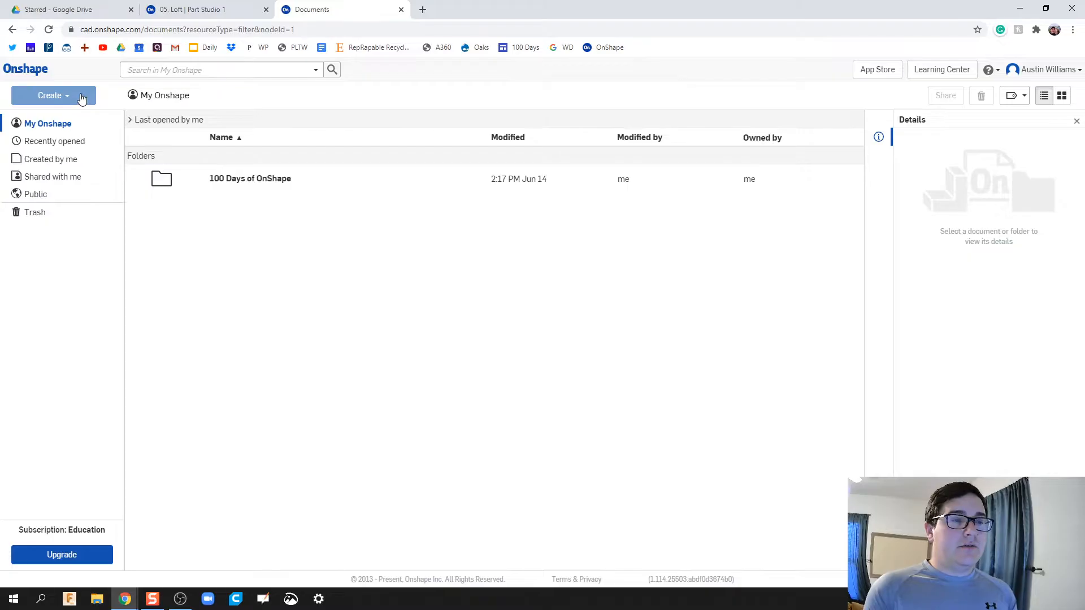
left_click(49, 95)
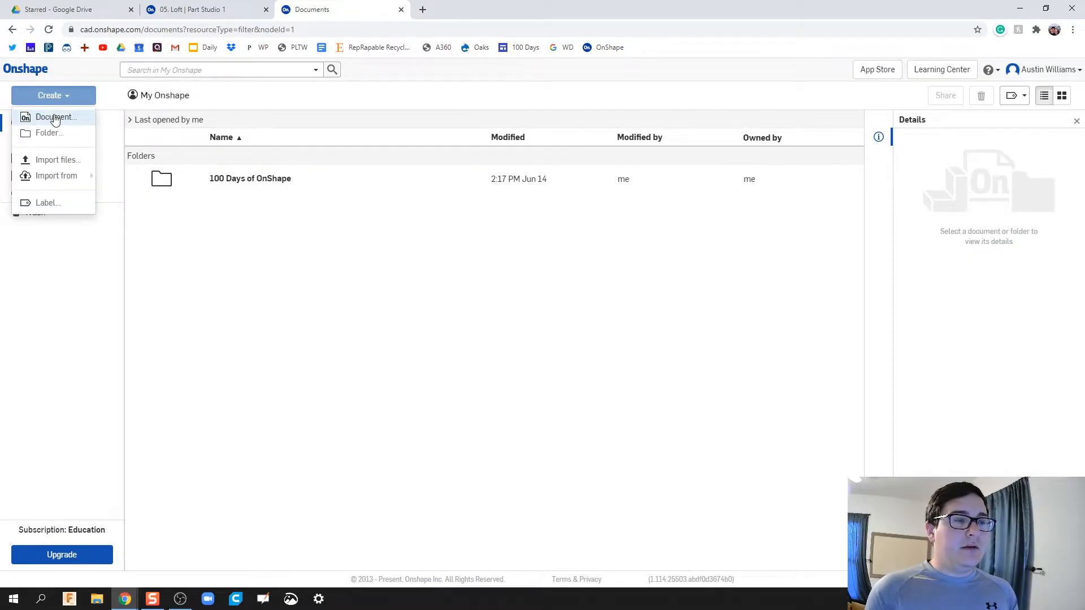
left_click(56, 116)
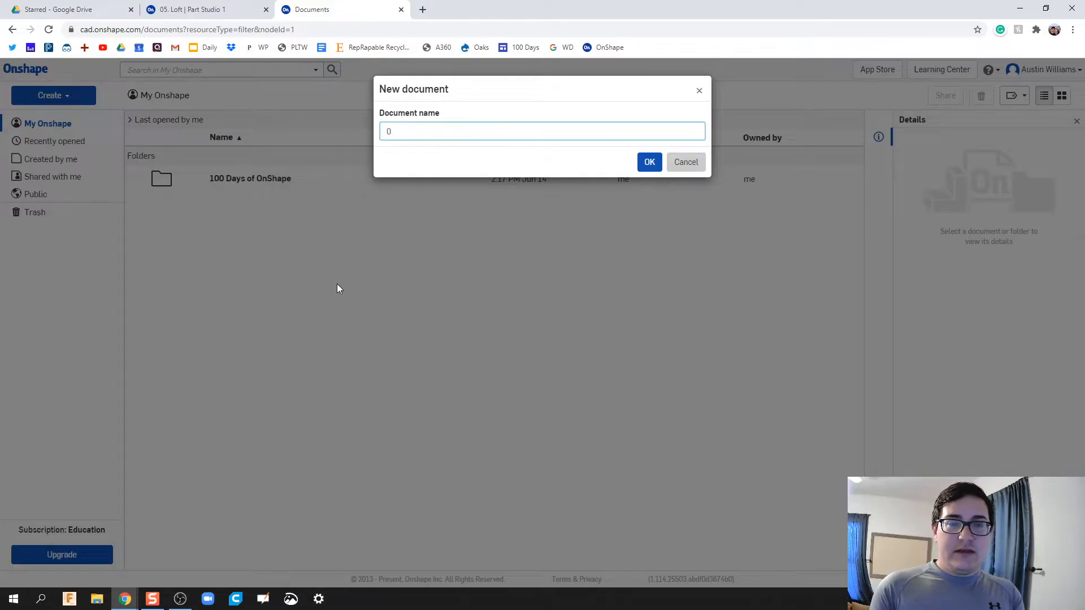
- Name the document '05. Loft and Offset Plane' and create it
type("05/")
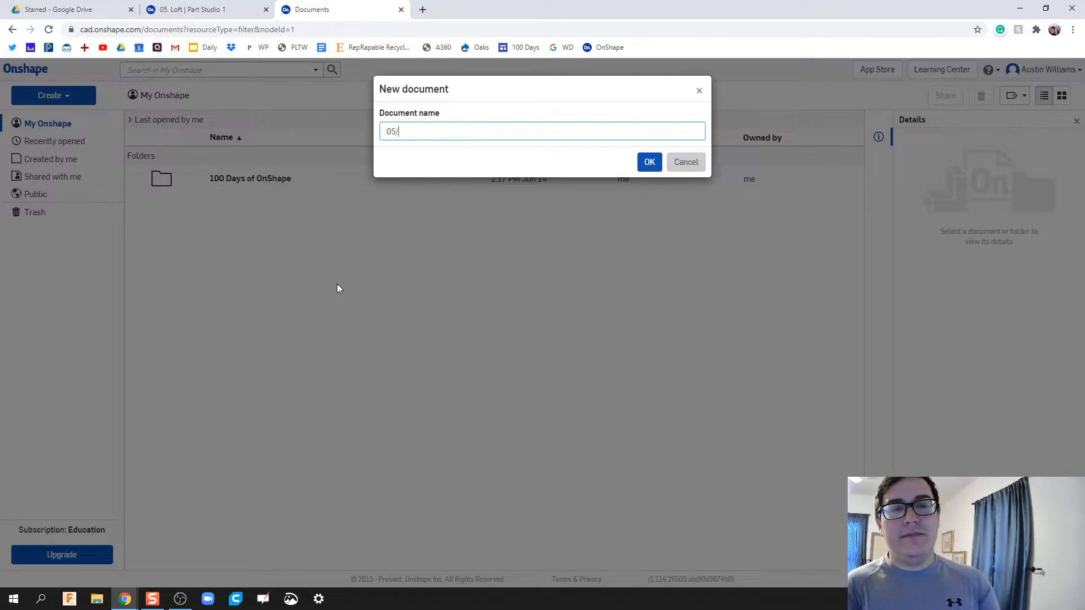
type("05. Loft and Offset")
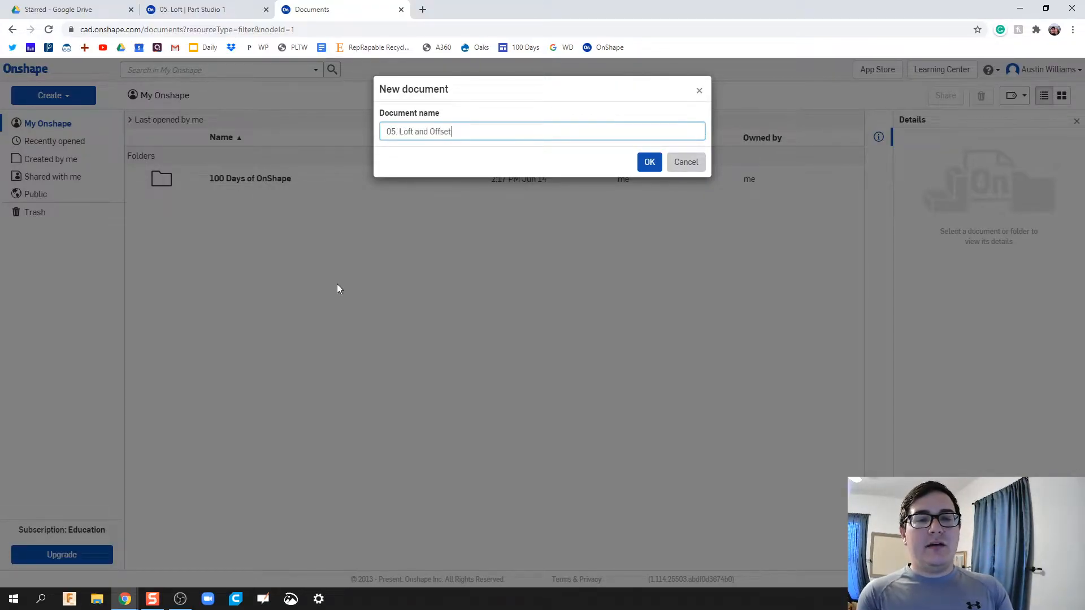
left_click(648, 161)
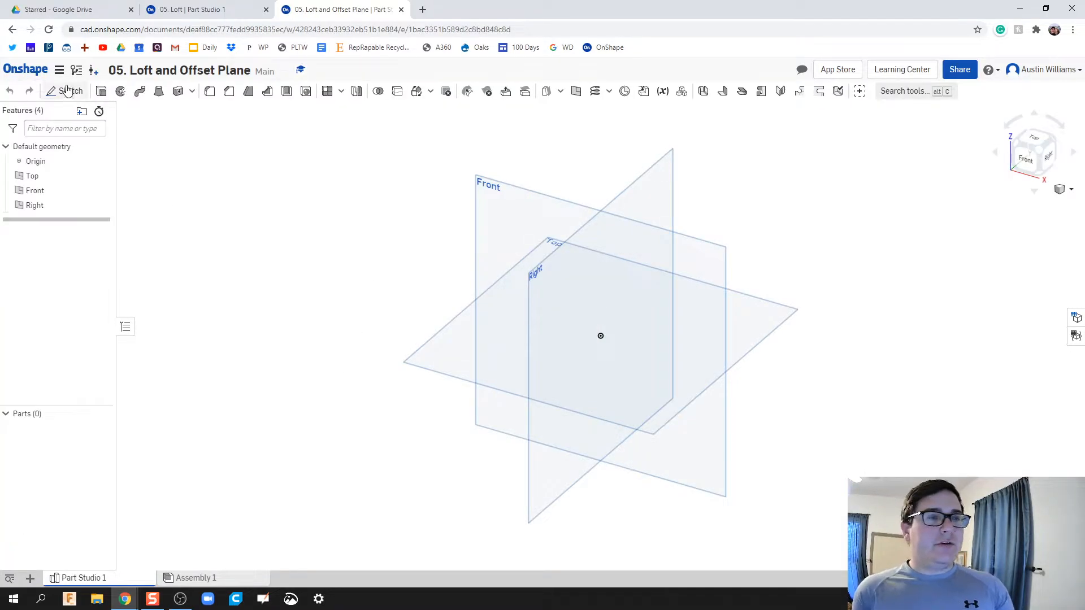
- Sketch a roughly 3 by 3 centre-point rectangle around the origin on the Top plane and finish Sketch 1
left_click(67, 90)
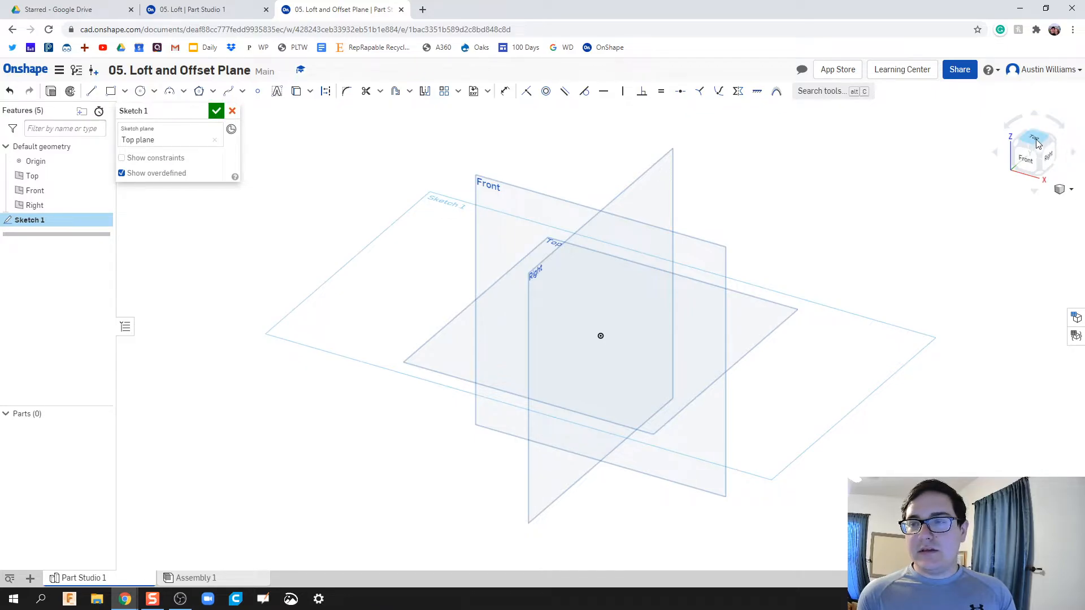
left_click(1033, 138)
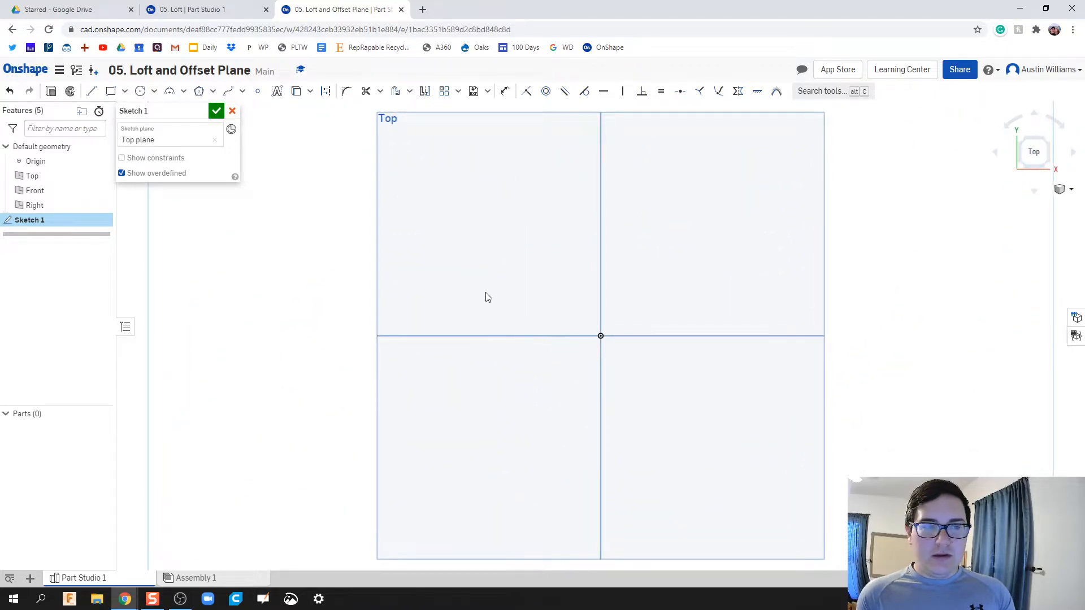
mouse_move(391, 276)
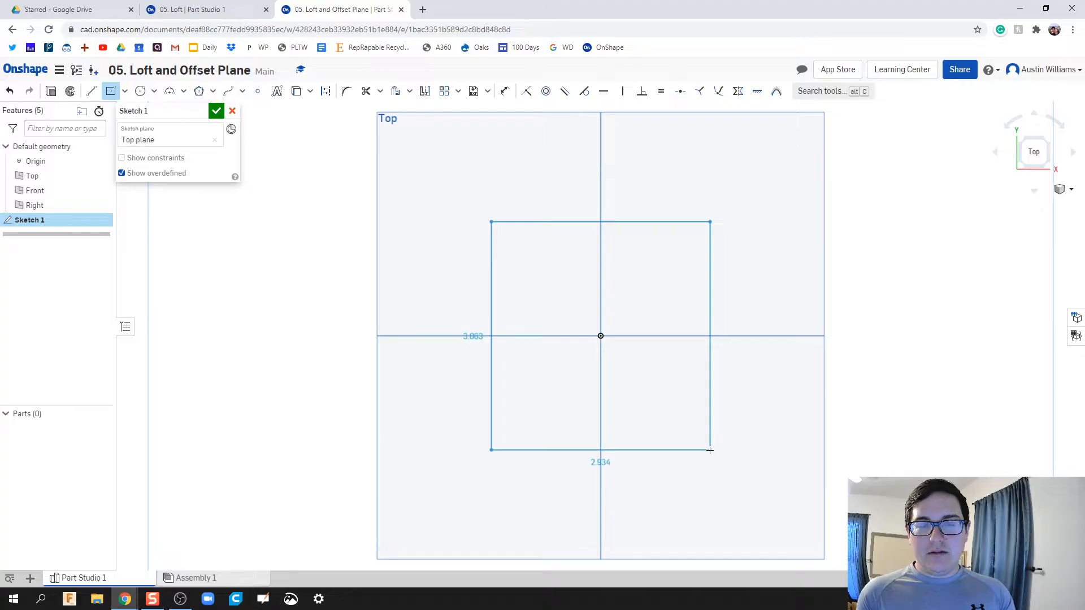
left_click(599, 336)
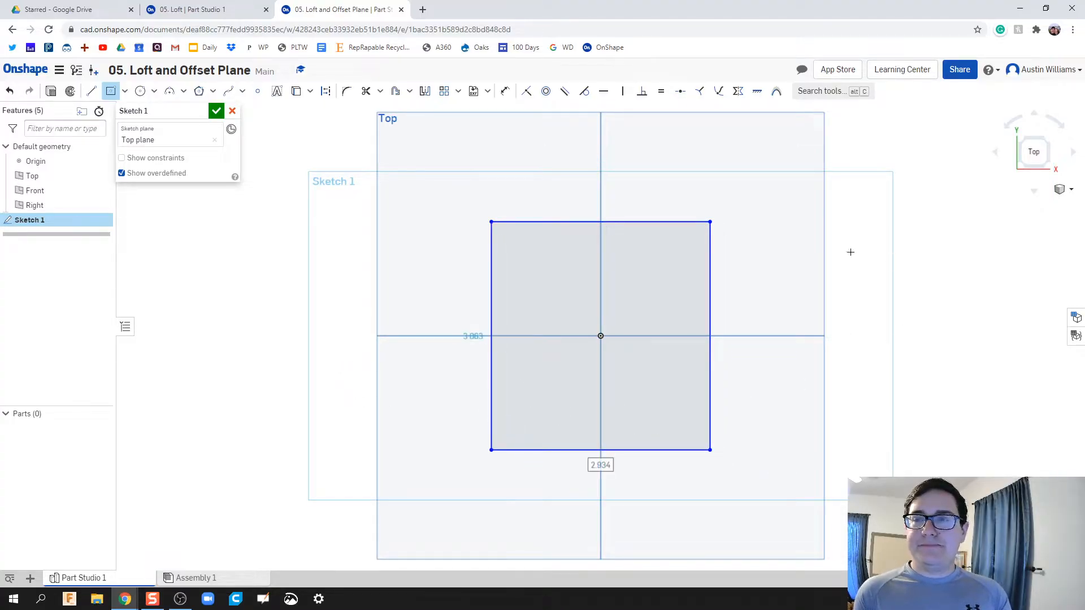
left_click(216, 110)
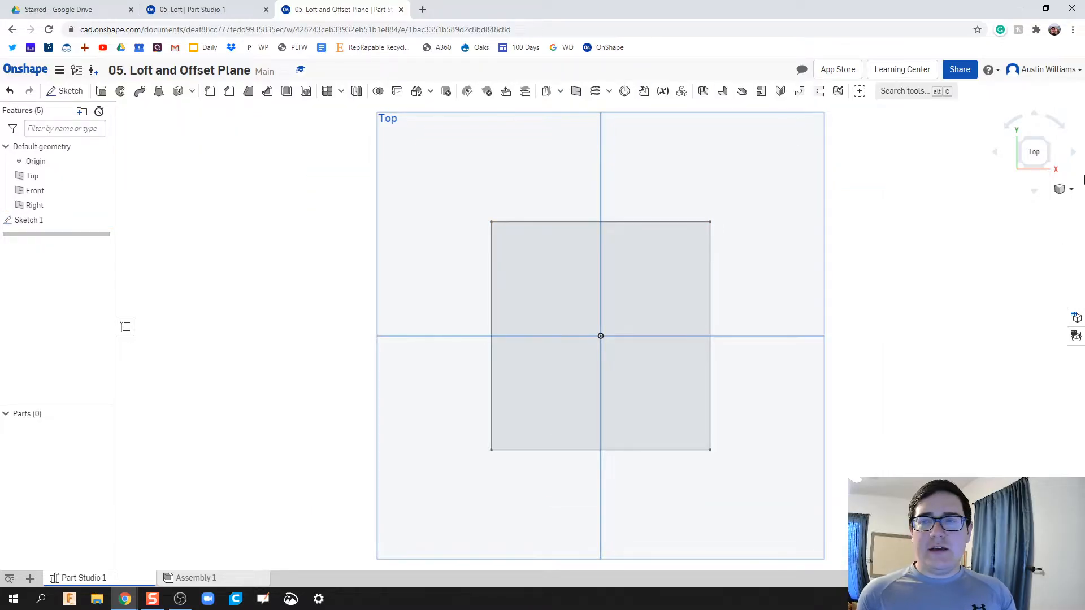
left_click(1024, 156)
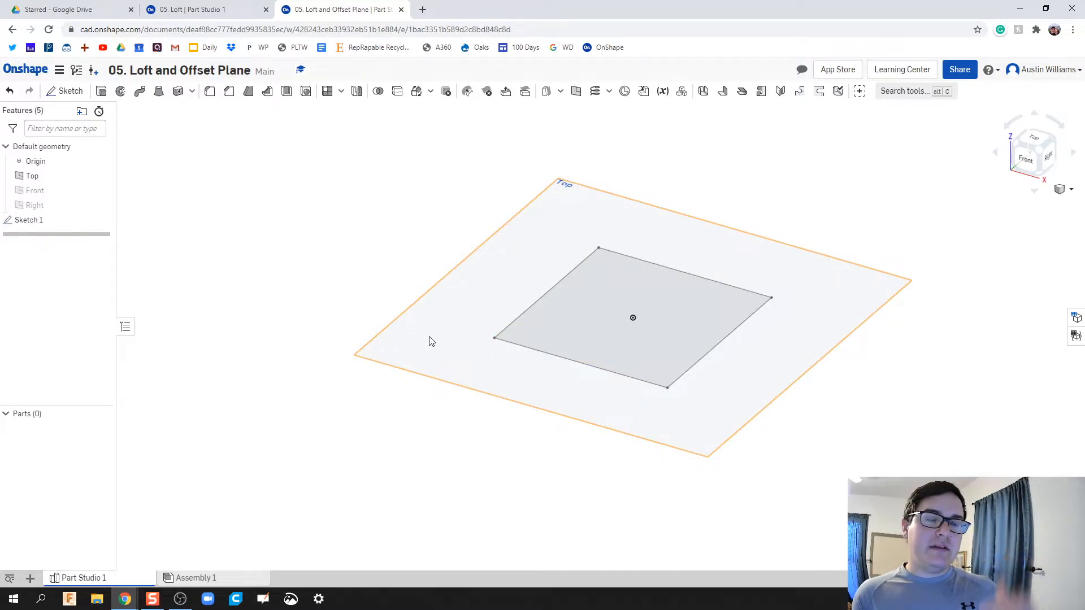
- Start an offset plane from the Top plane and enter the offset distance
right_click(430, 342)
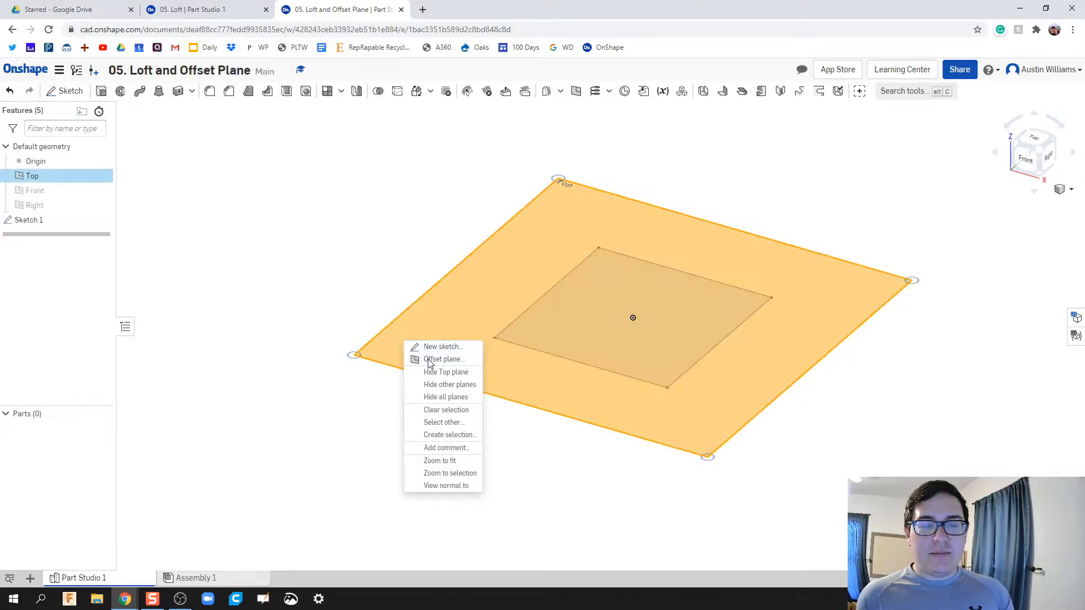
left_click(443, 359)
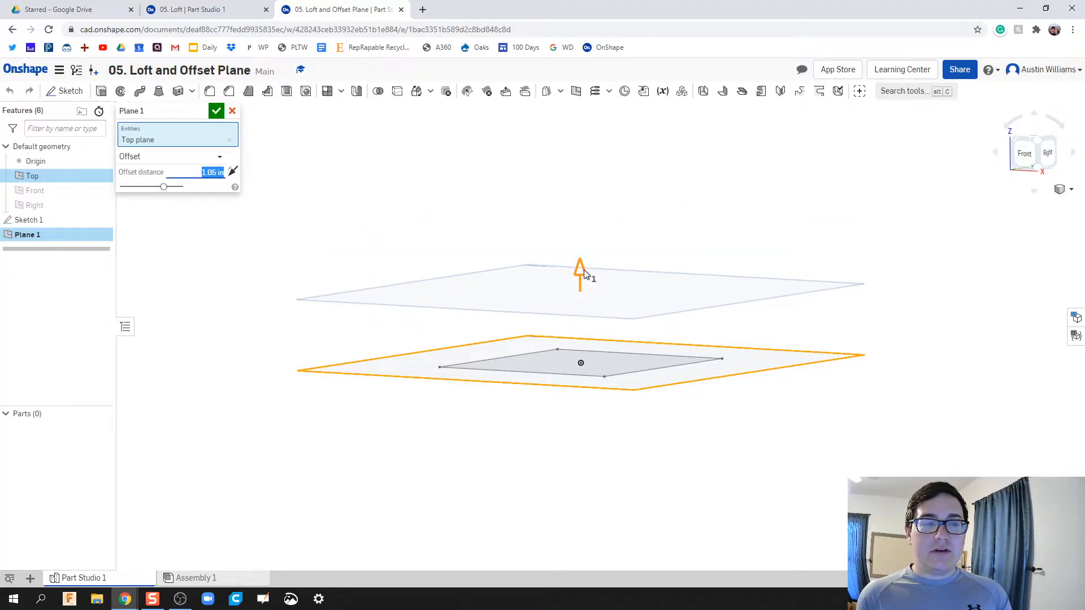
mouse_move(233, 172)
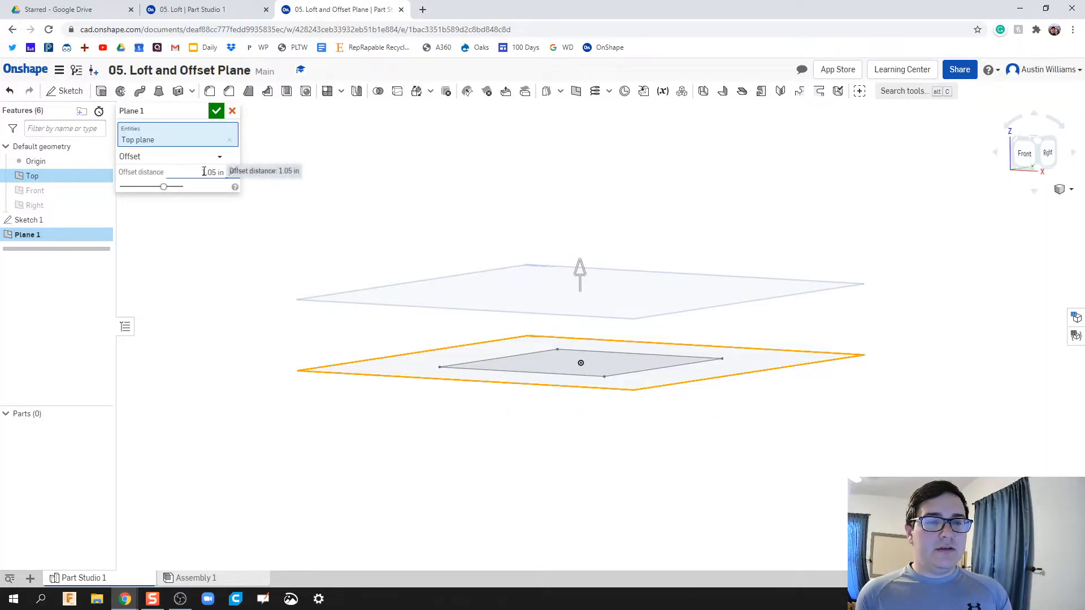
triple_click(211, 172)
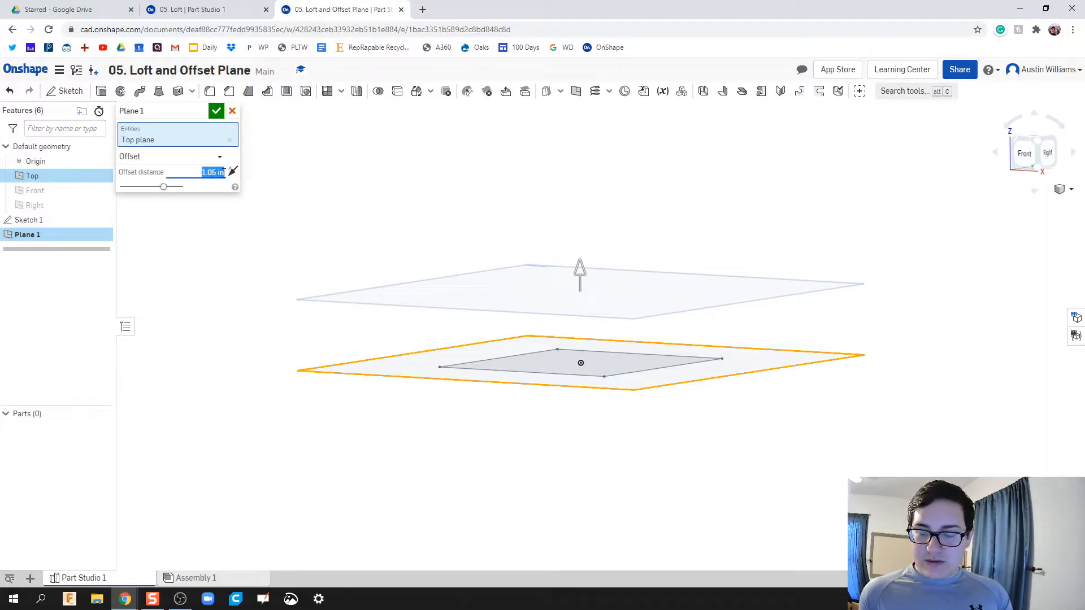
type("-1")
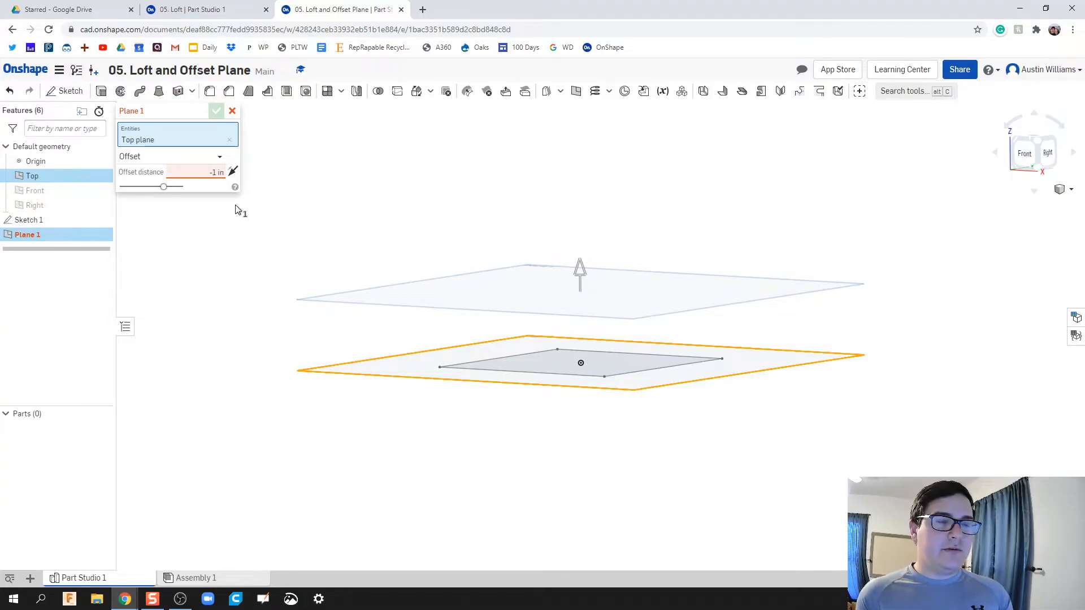
- Set the offset to 1 in, flip Plane 1 to sit above the square, and confirm it
triple_click(215, 172)
type("1")
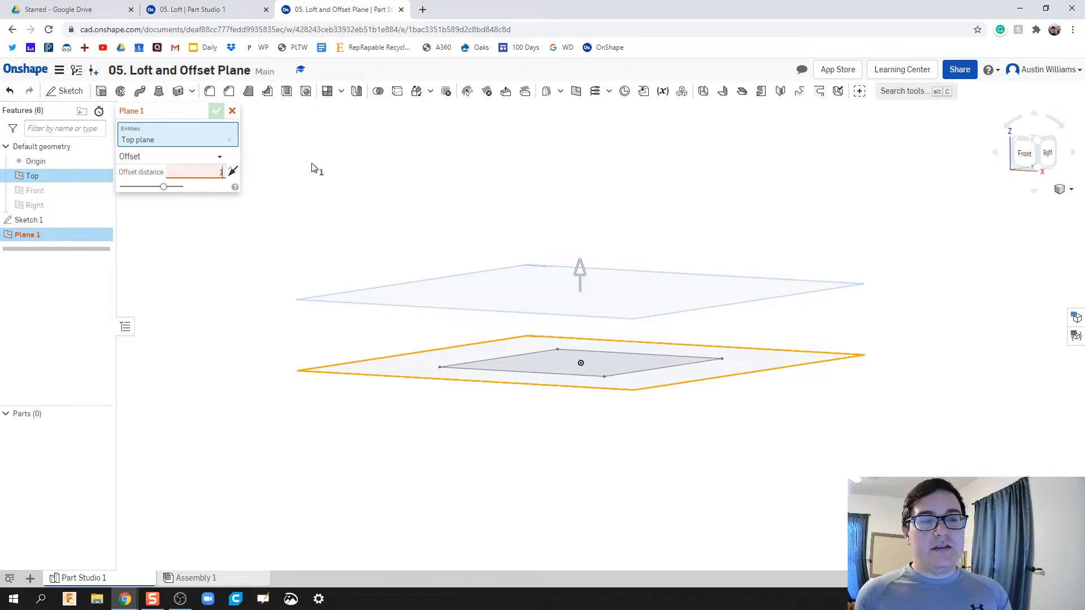
left_click(233, 172)
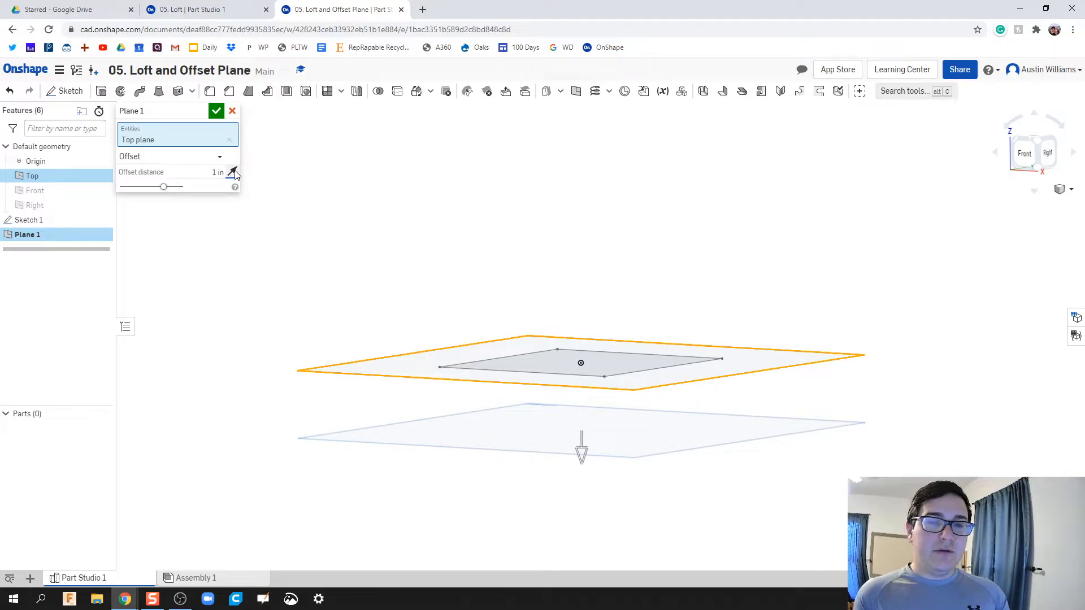
left_click(233, 172)
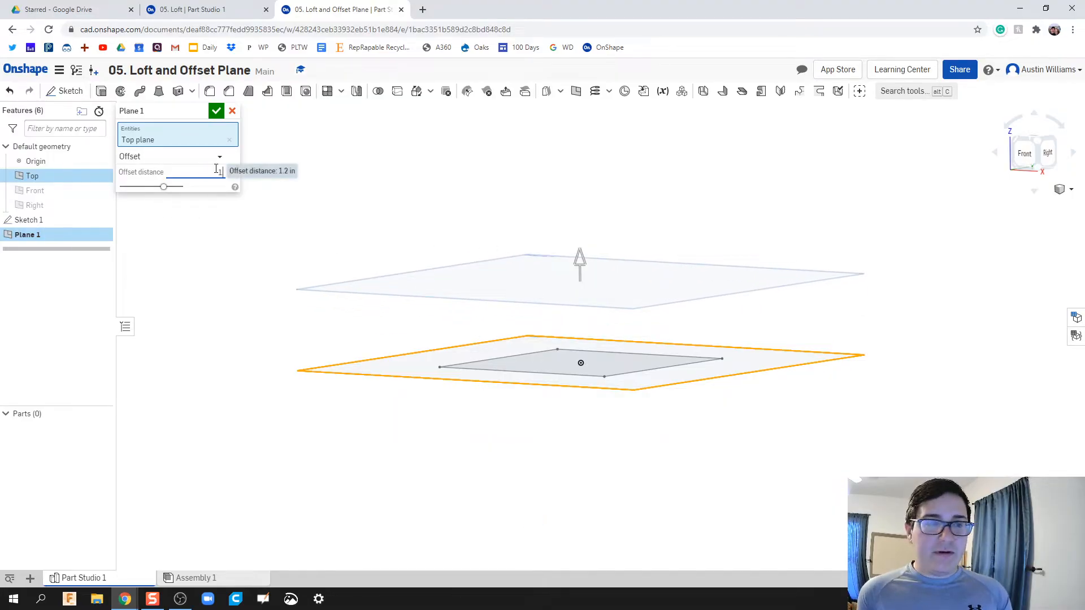
left_click(215, 110)
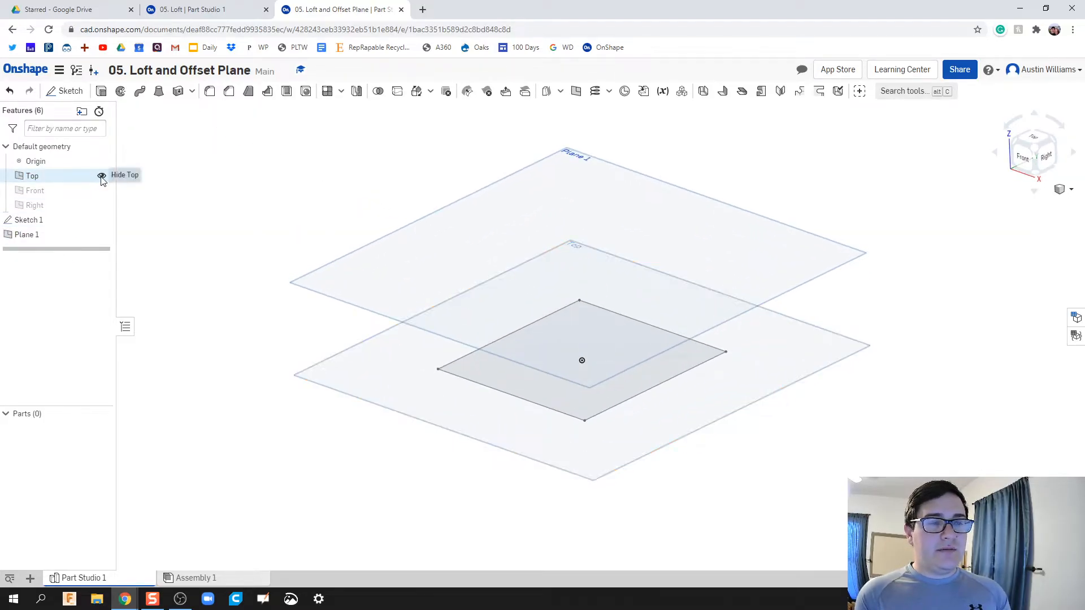
- Hide the Top plane and begin Sketch 2 on Plane 1, viewed straight down
left_click(101, 175)
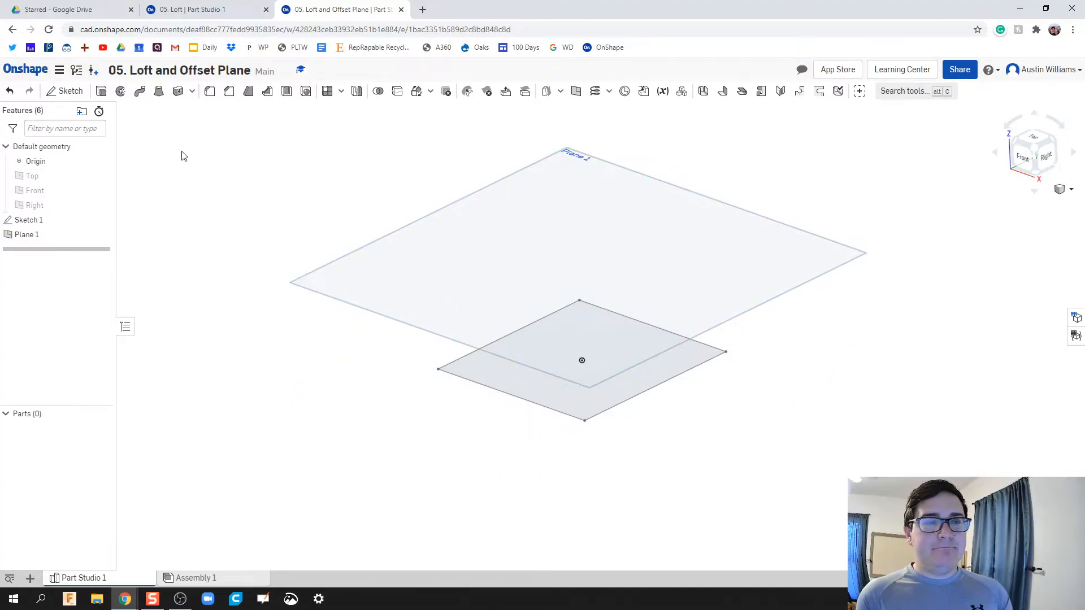
mouse_move(70, 90)
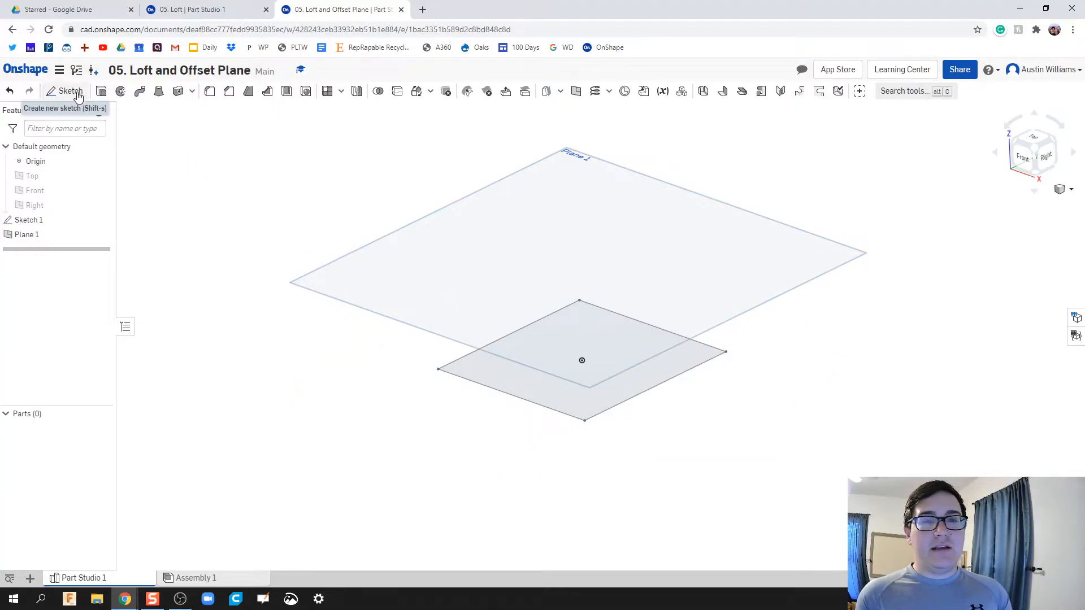
left_click(70, 90)
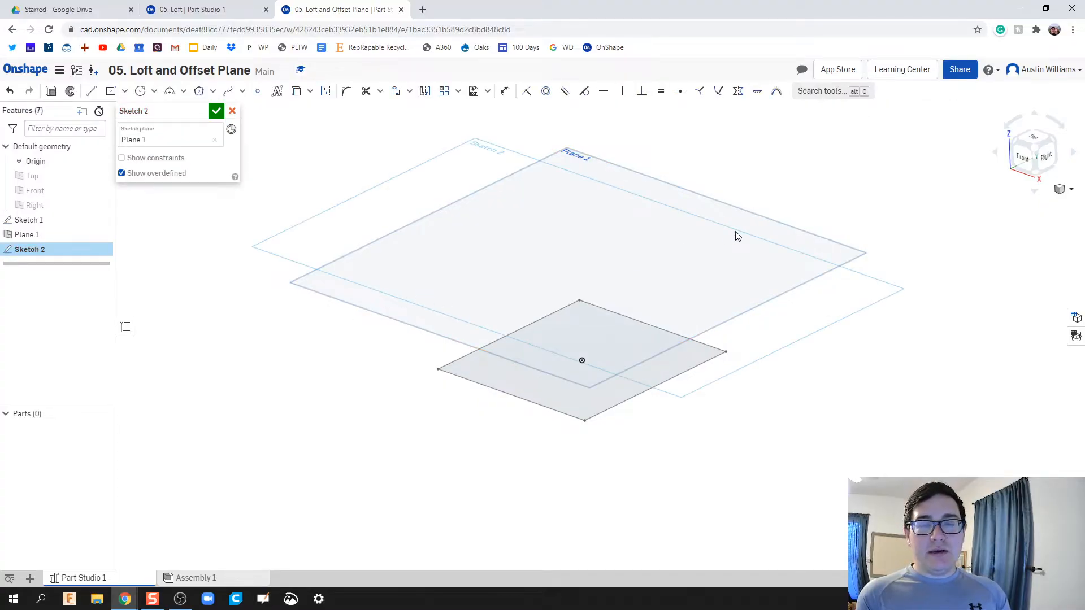
left_click(1034, 152)
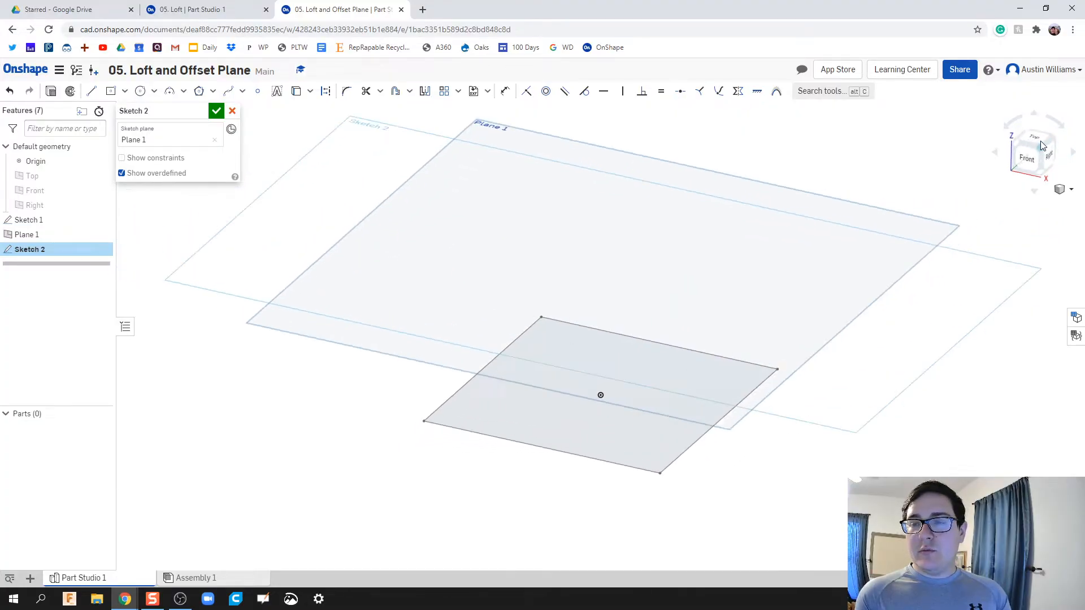
left_click(1034, 152)
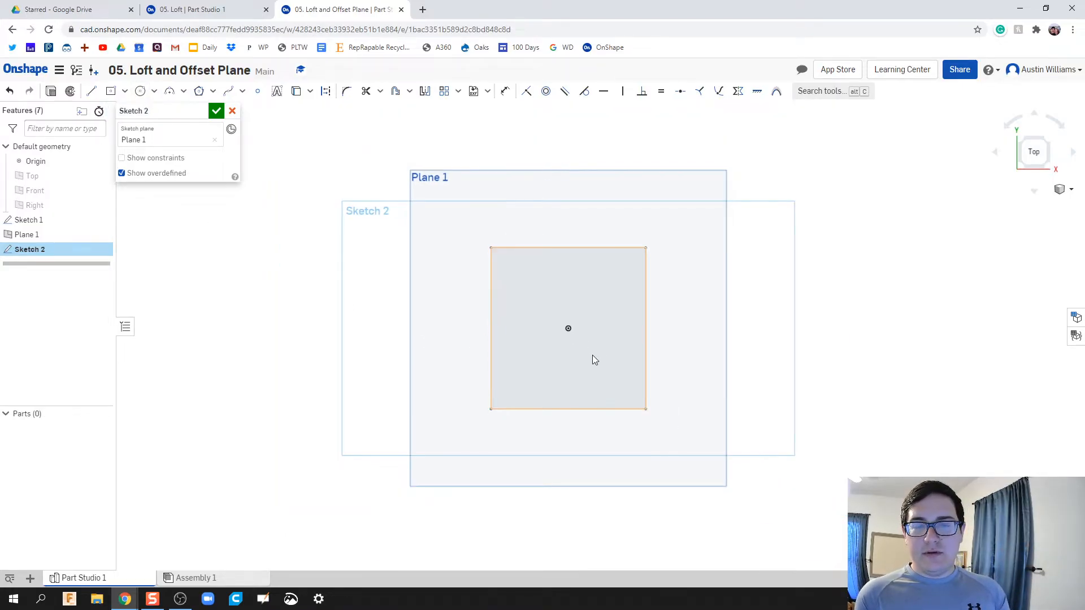
- Draw a centred circle spanning the square below and finish Sketch 2
left_click(140, 90)
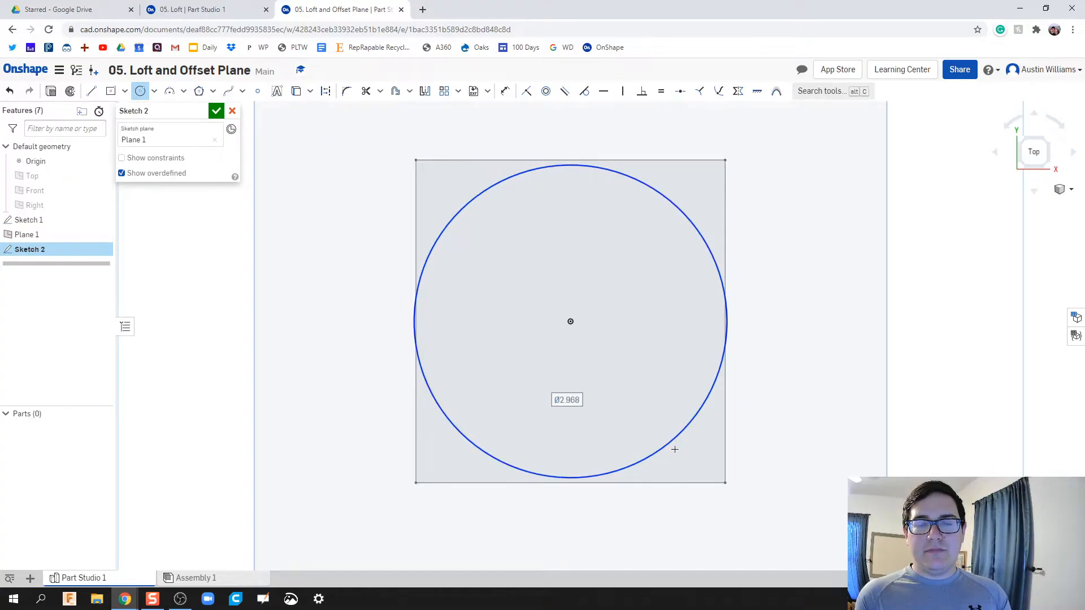
left_click(216, 111)
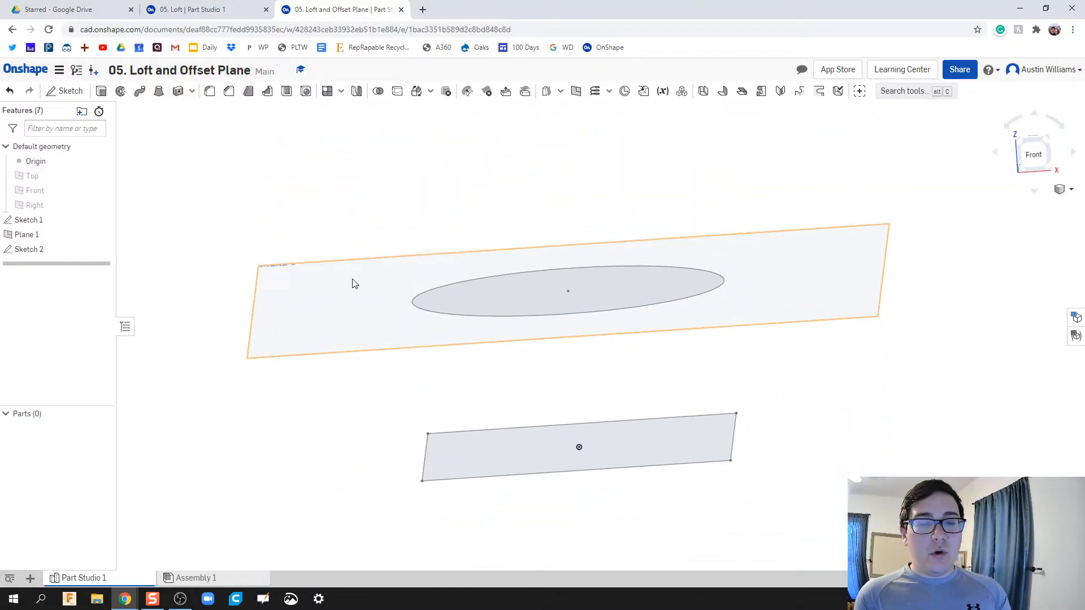
mouse_move(348, 287)
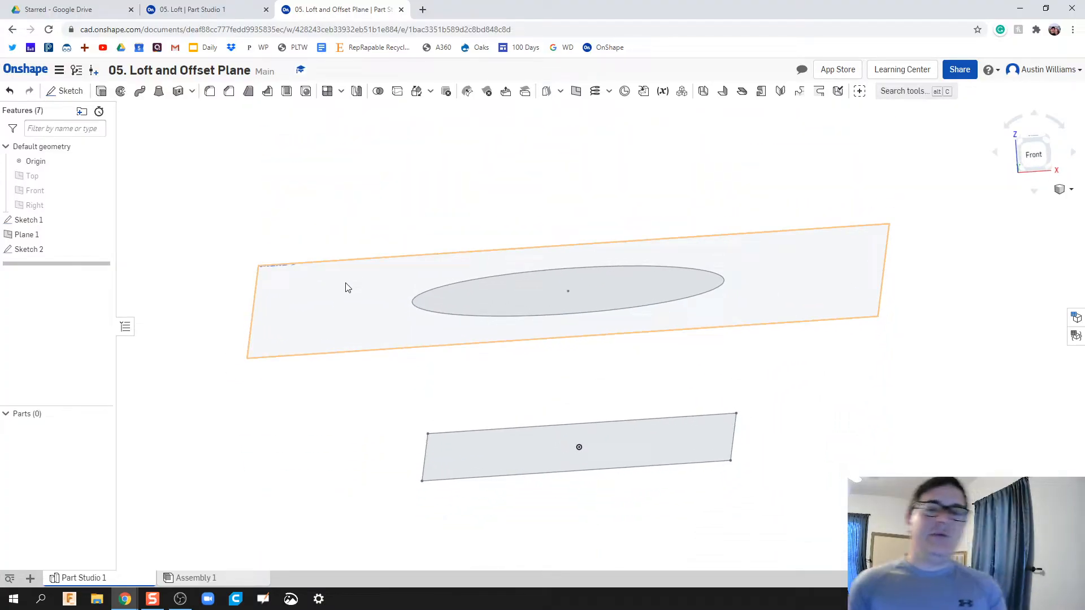
mouse_move(291, 351)
type("1.5")
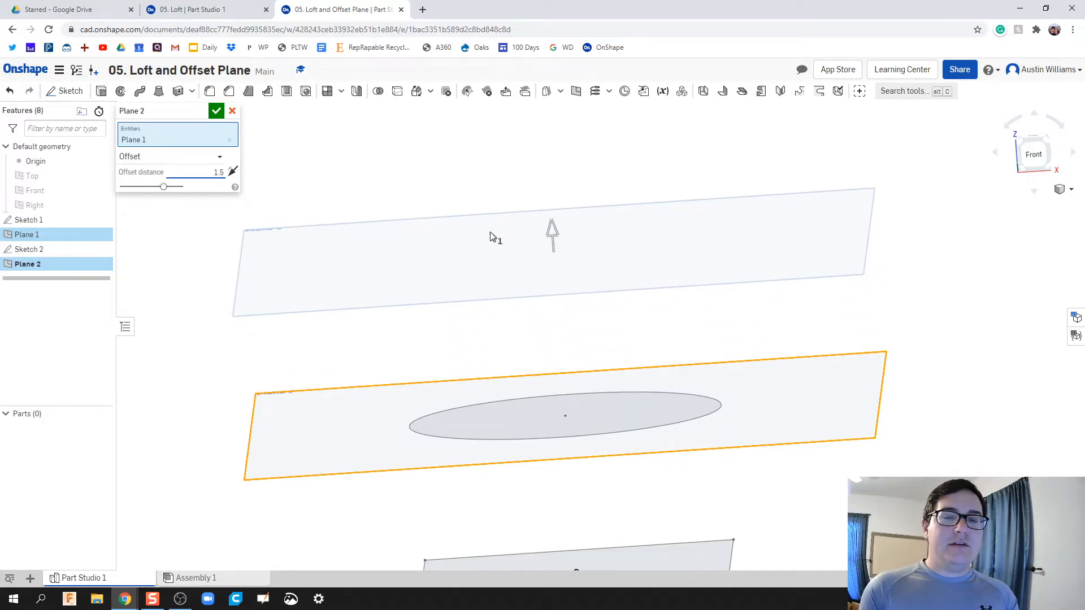
- Confirm Plane 2 offset 1.5 in above Plane 1
left_click(217, 110)
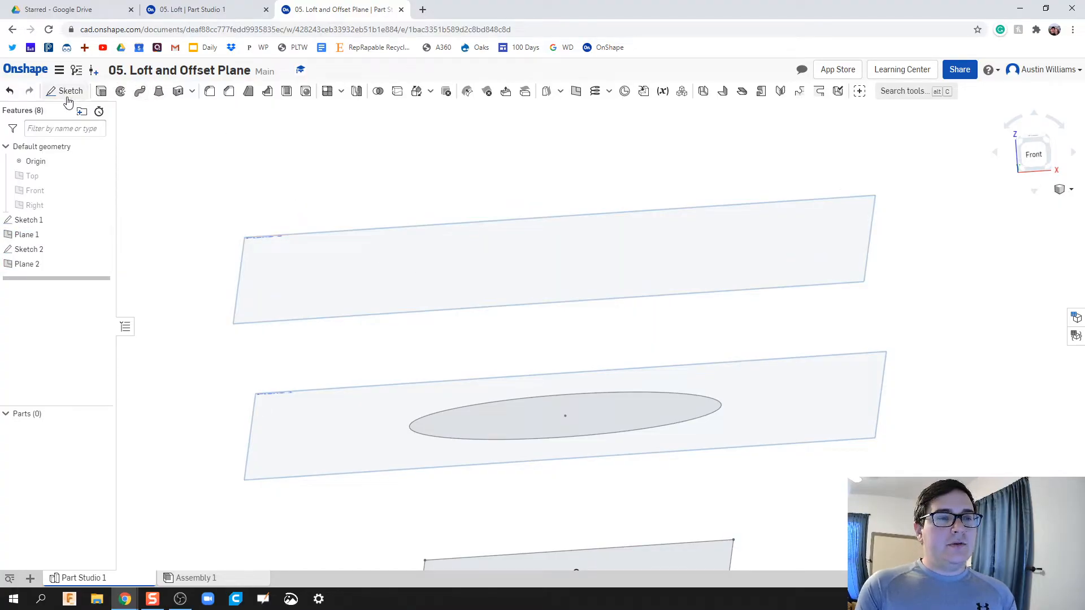
- Draw a hexagon on Plane 2 sized around the circle below and finish Sketch 3
left_click(70, 90)
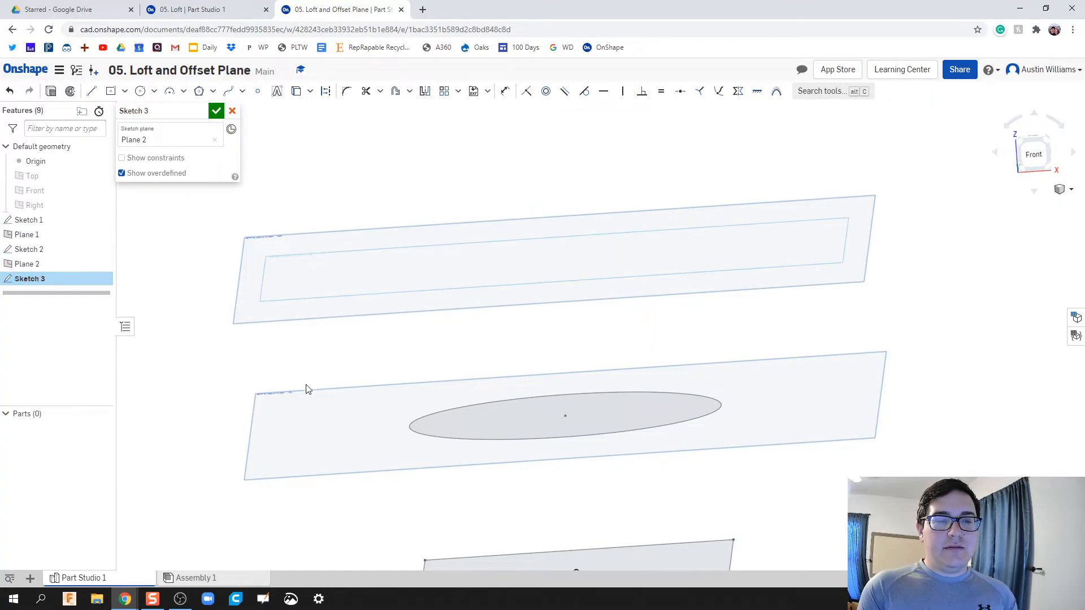
mouse_move(1037, 138)
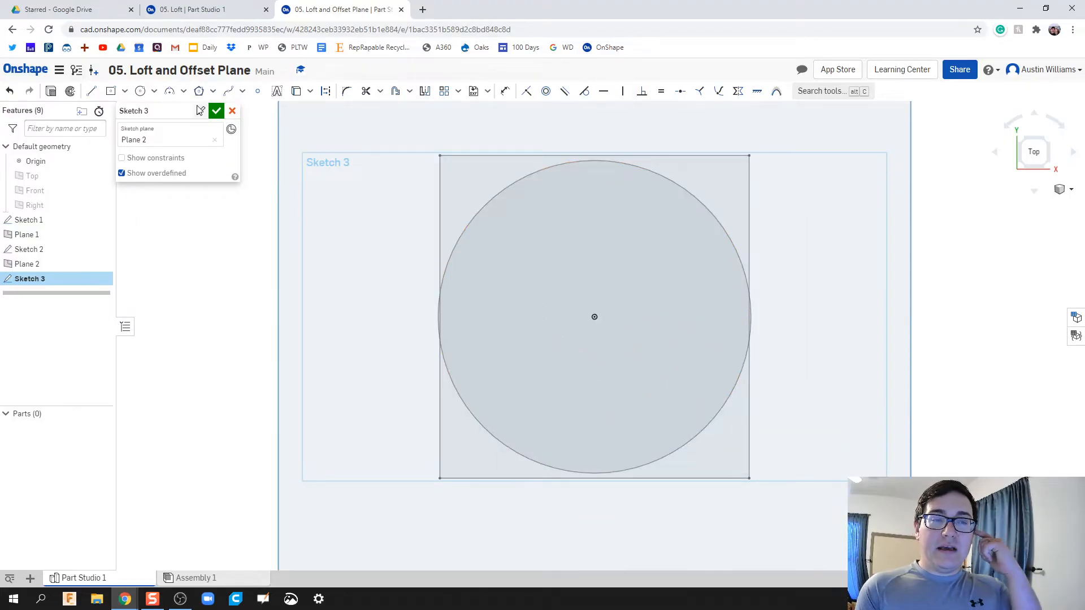
mouse_move(199, 91)
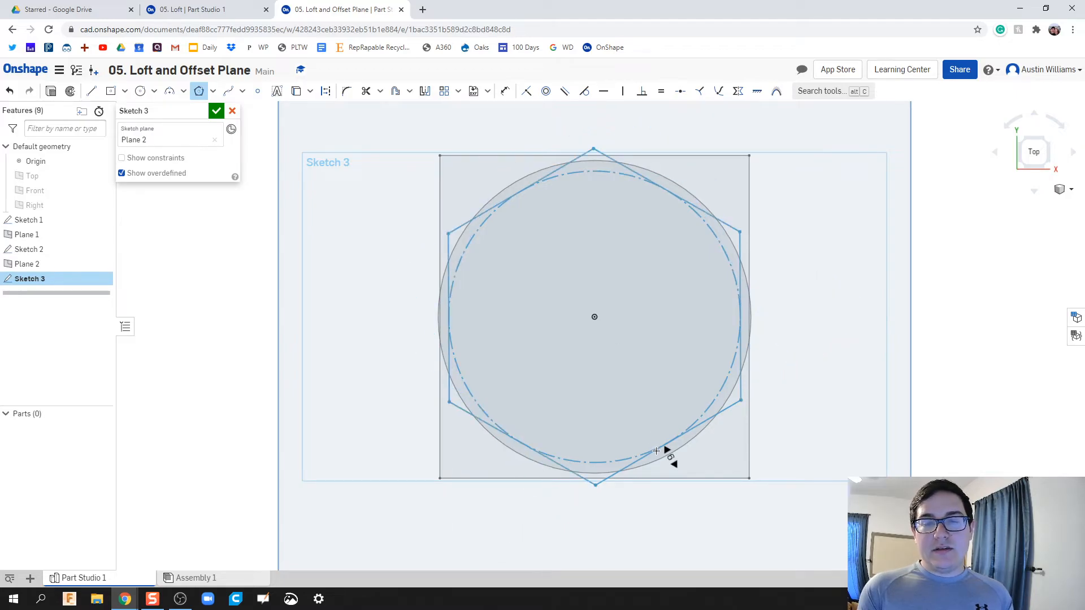
left_click(668, 446)
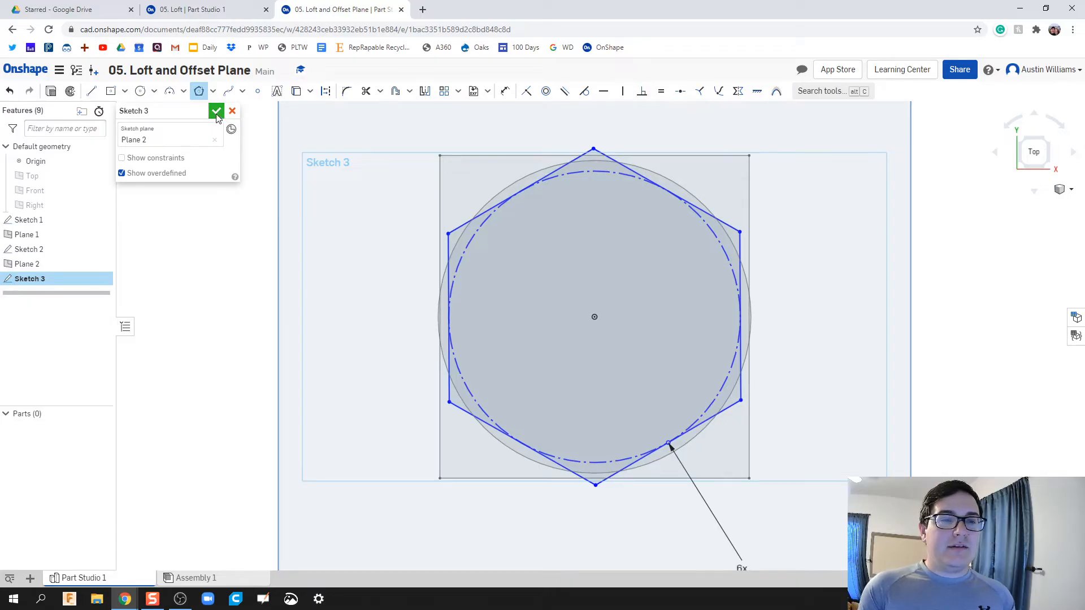
left_click(217, 111)
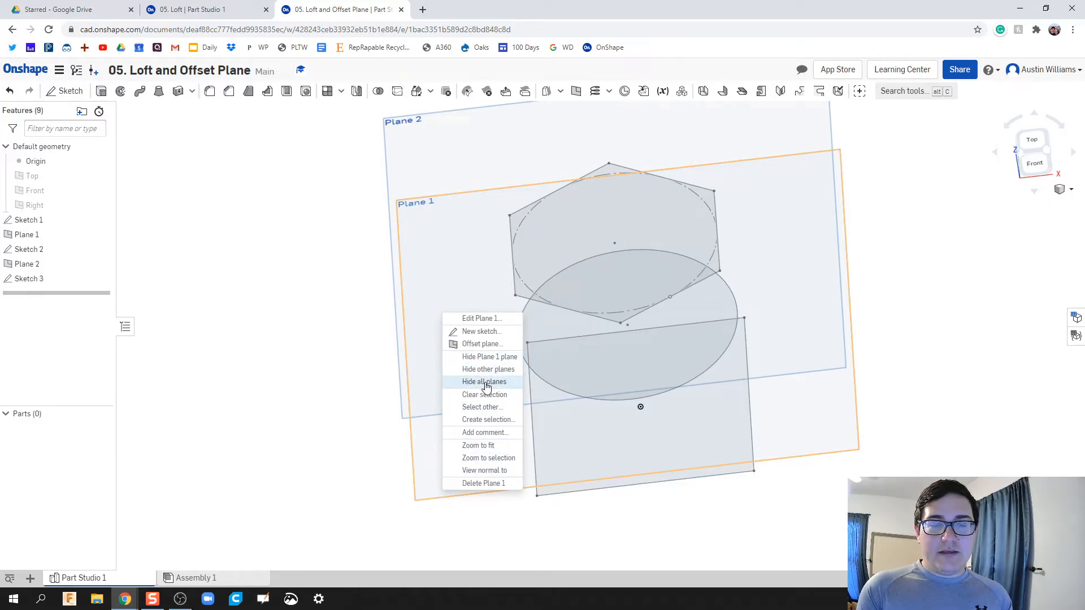
- Hide all planes, leaving only the square, circle and hexagon sketches visible
left_click(484, 381)
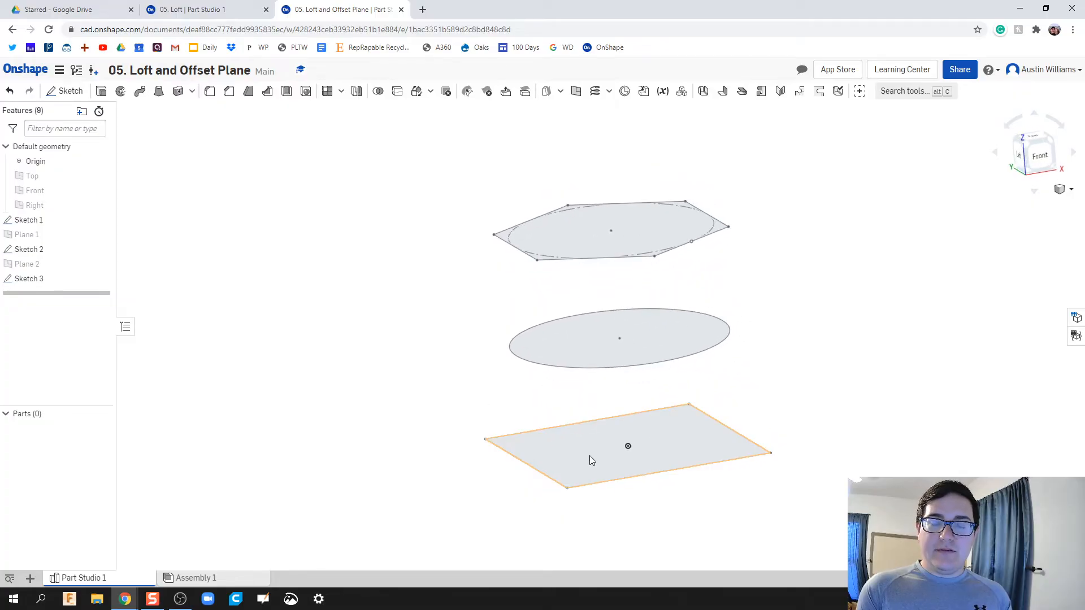
left_click(223, 198)
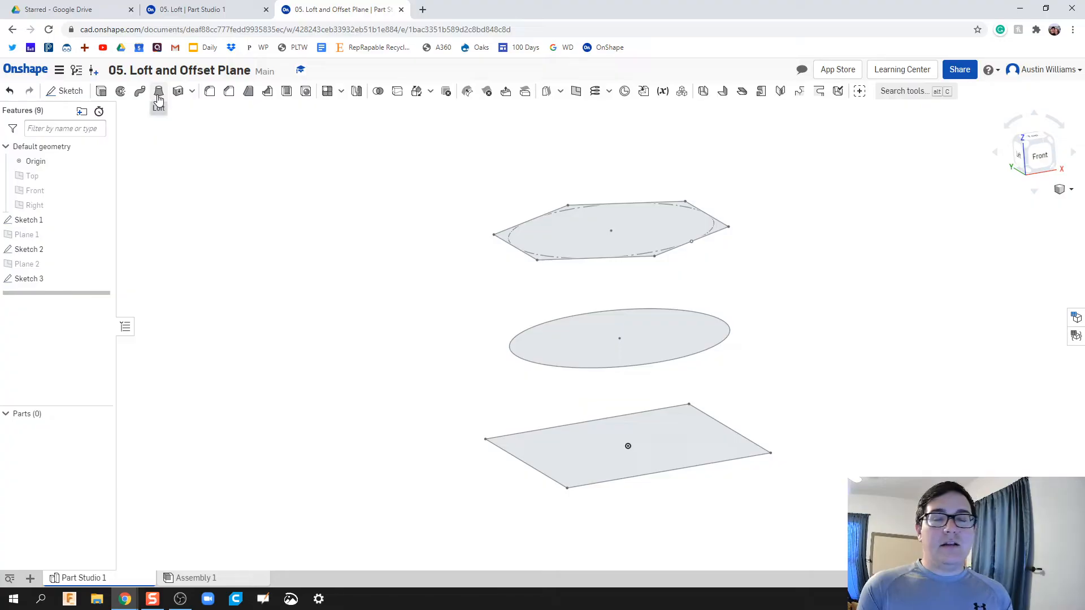
- Begin Loft 1 with the square, circle and hexagon faces as its three profiles
left_click(158, 90)
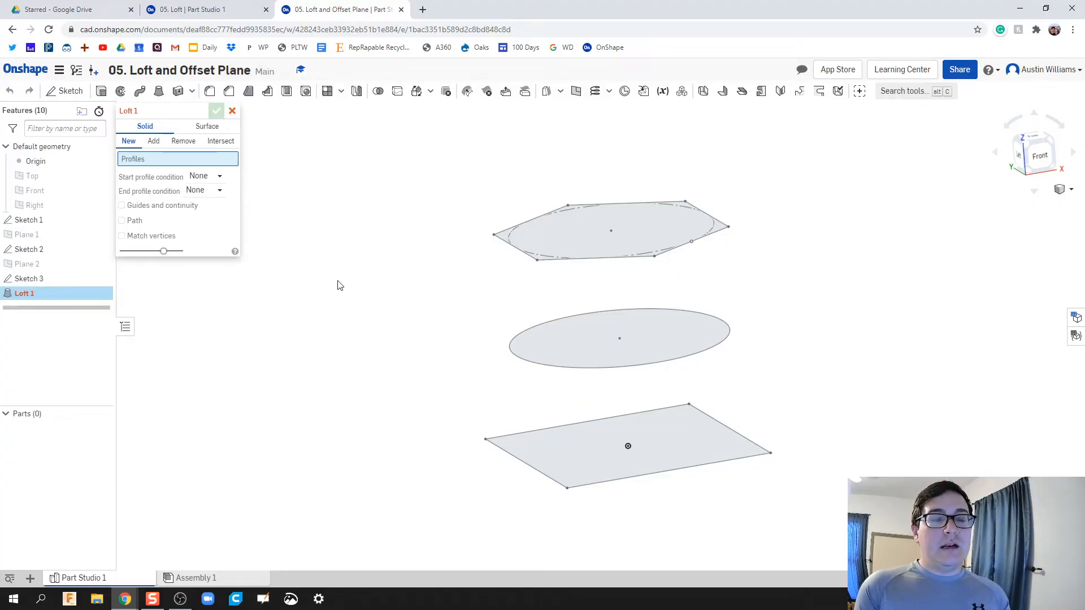
mouse_move(552, 479)
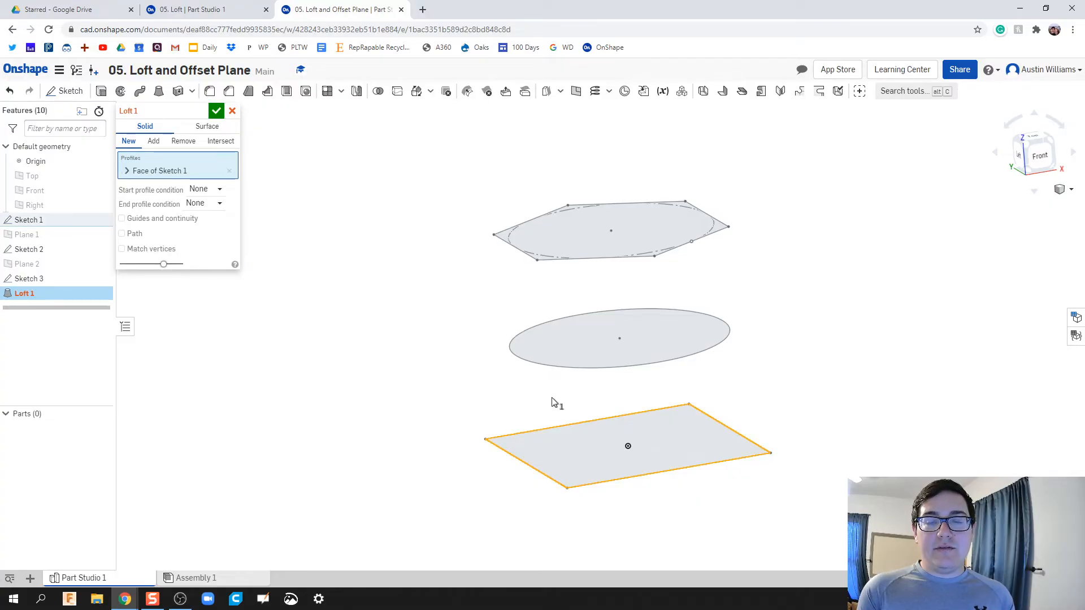
mouse_move(543, 365)
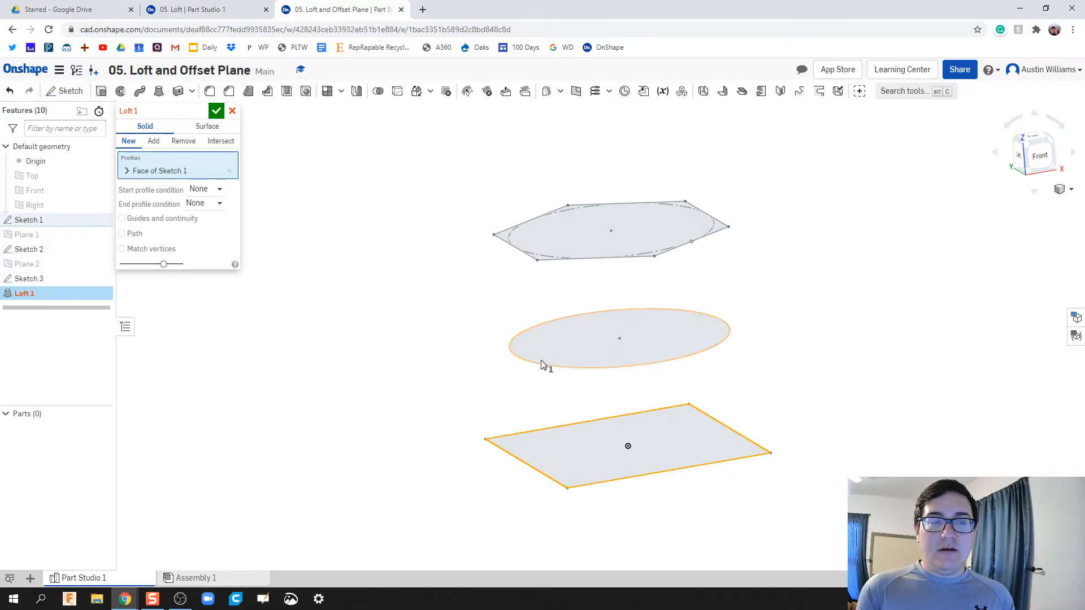
left_click(619, 338)
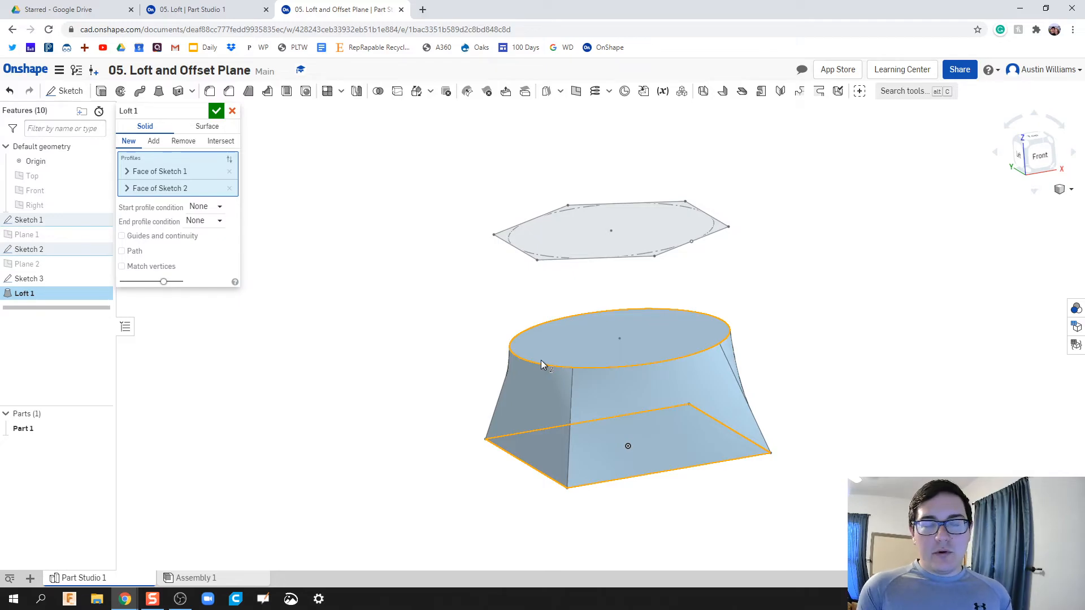
mouse_move(540, 287)
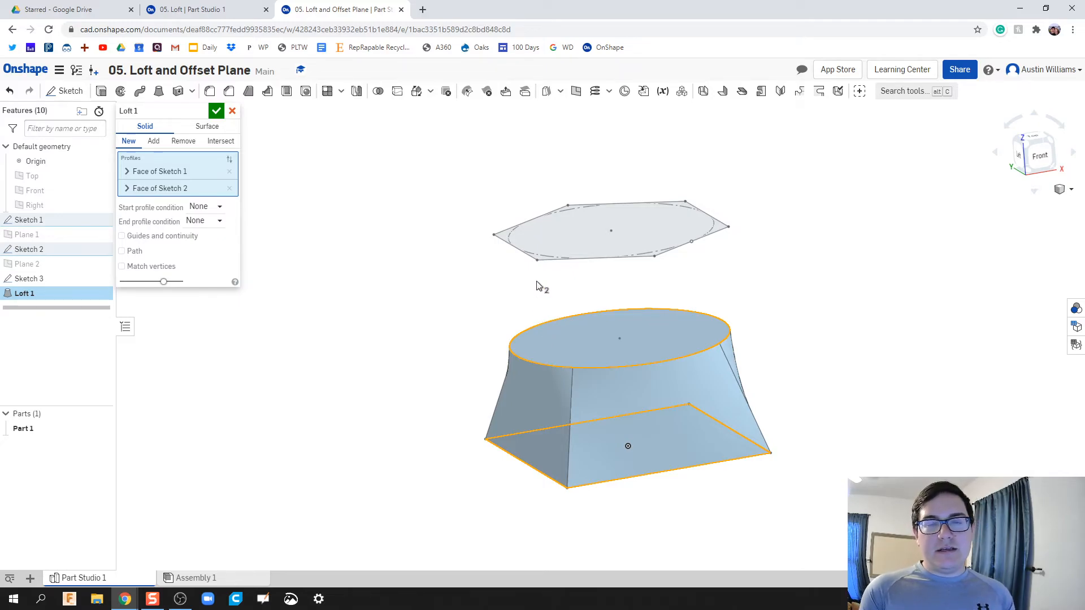
left_click(610, 231)
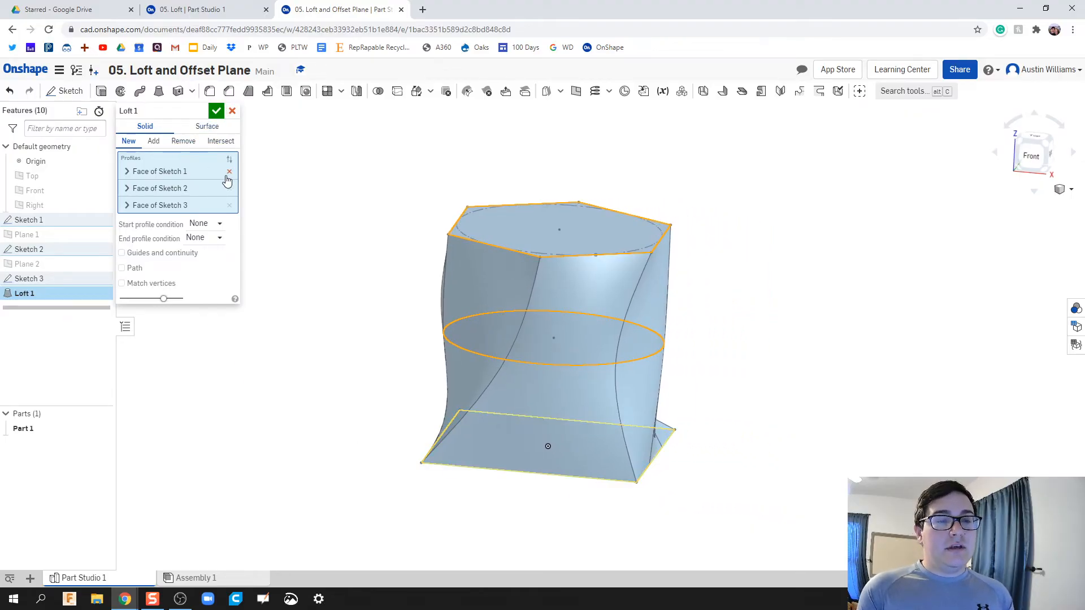
- Remove the loft profiles, try the square's centre point with the circle as a cone, then clear them
left_click(229, 189)
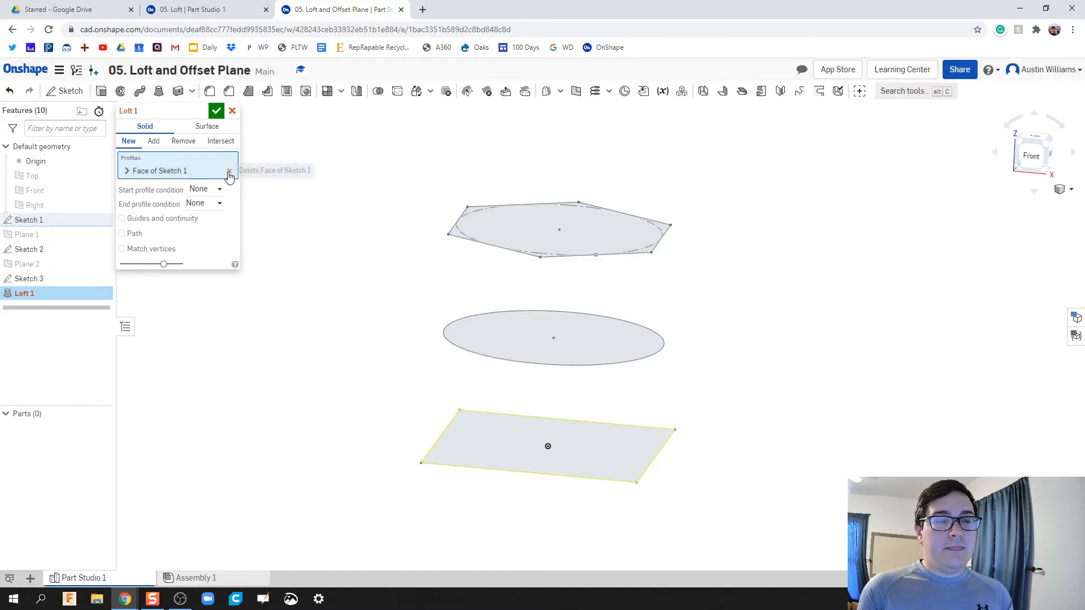
left_click(229, 171)
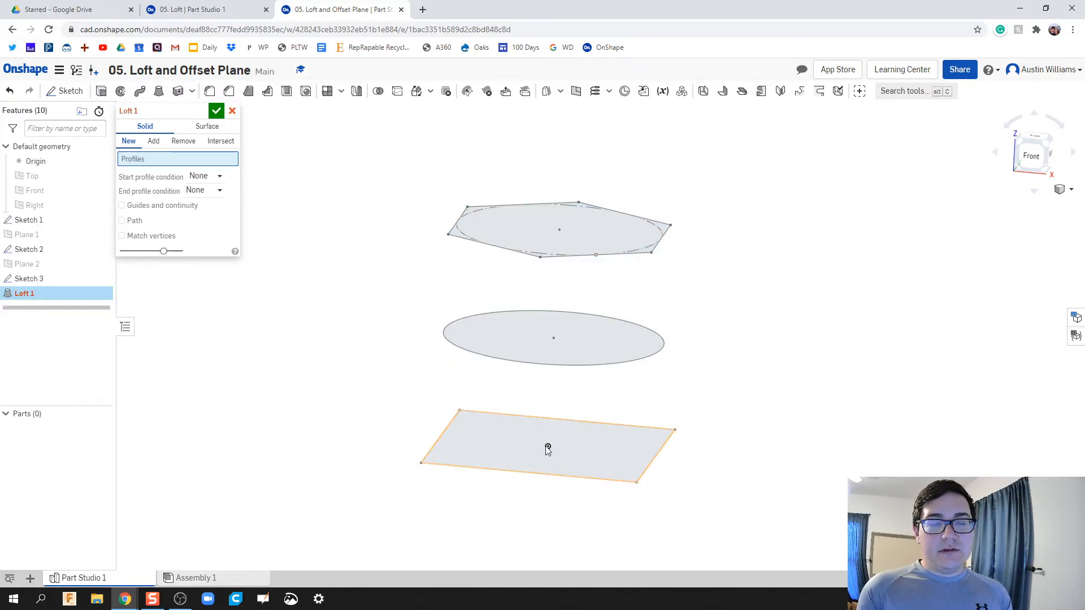
left_click(547, 447)
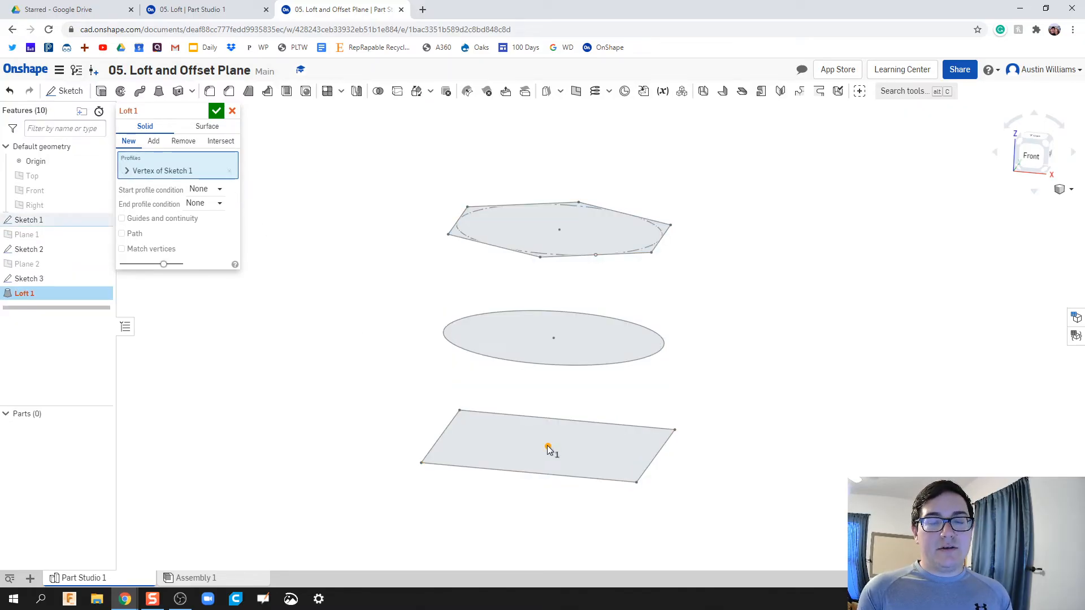
left_click(553, 337)
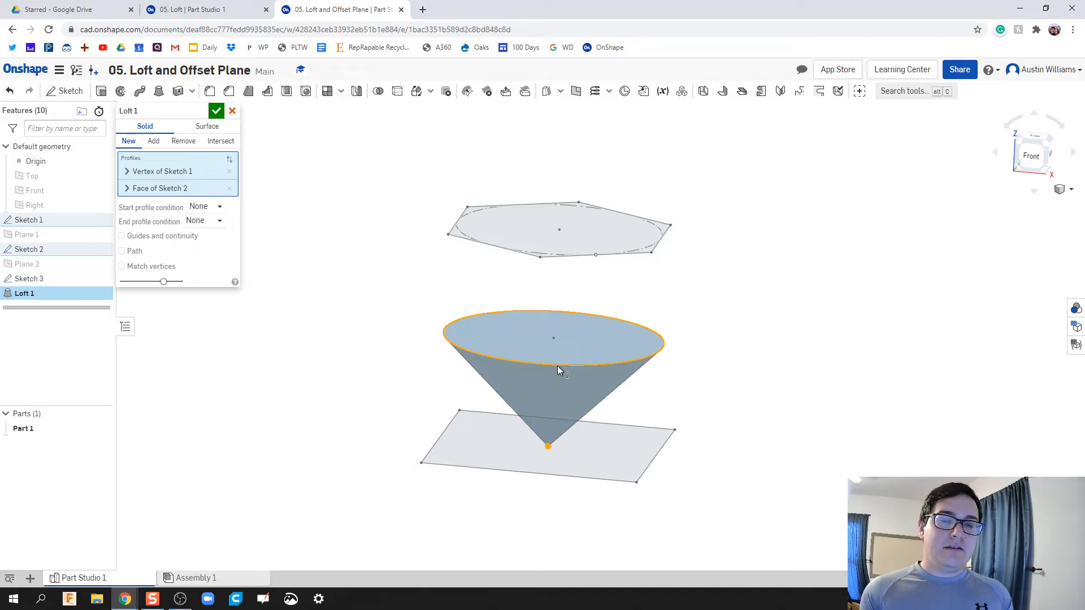
left_click(542, 258)
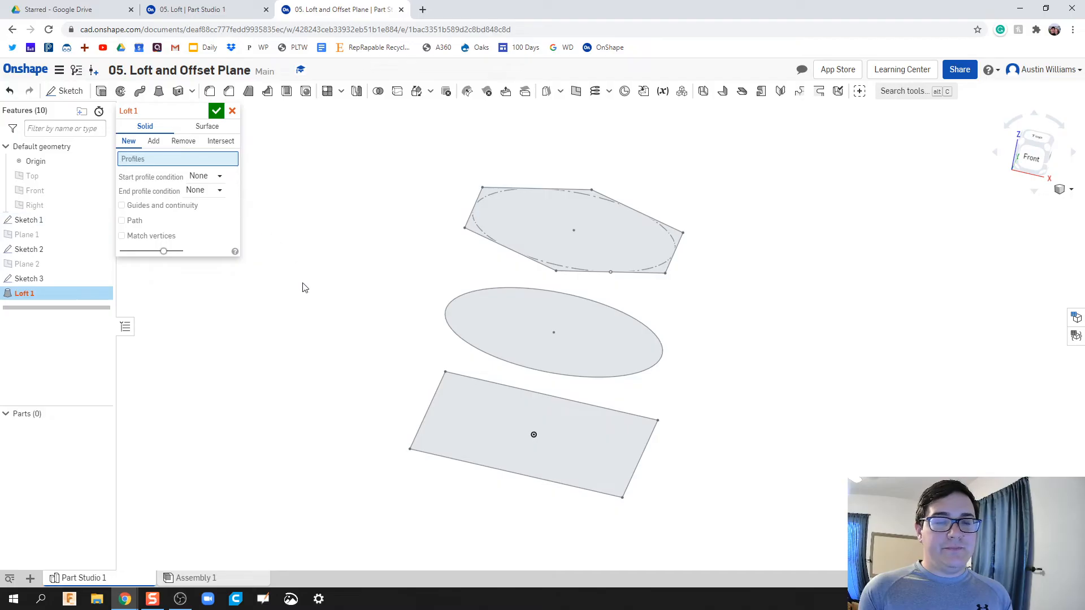
mouse_move(157, 91)
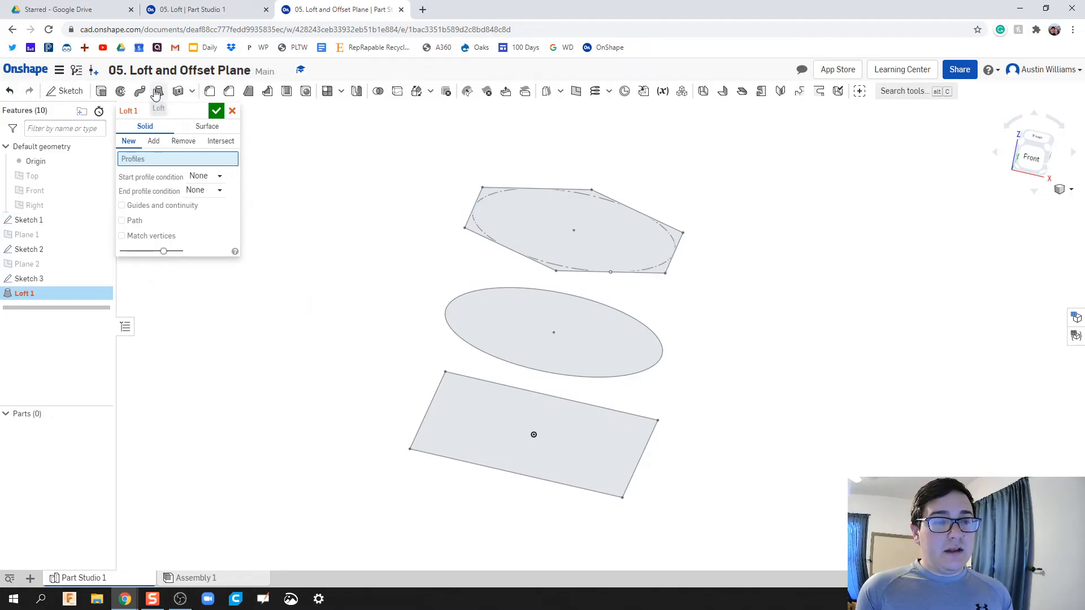
- Re-add the square, circle and hexagon faces as profiles and accept Loft 1 as Part 1
left_click(532, 434)
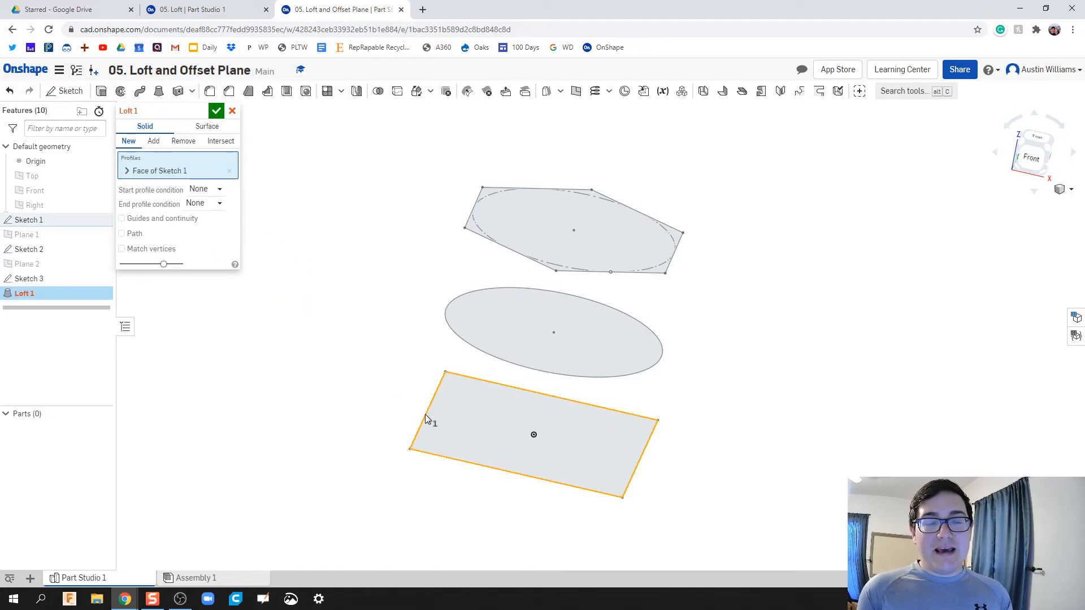
left_click(552, 332)
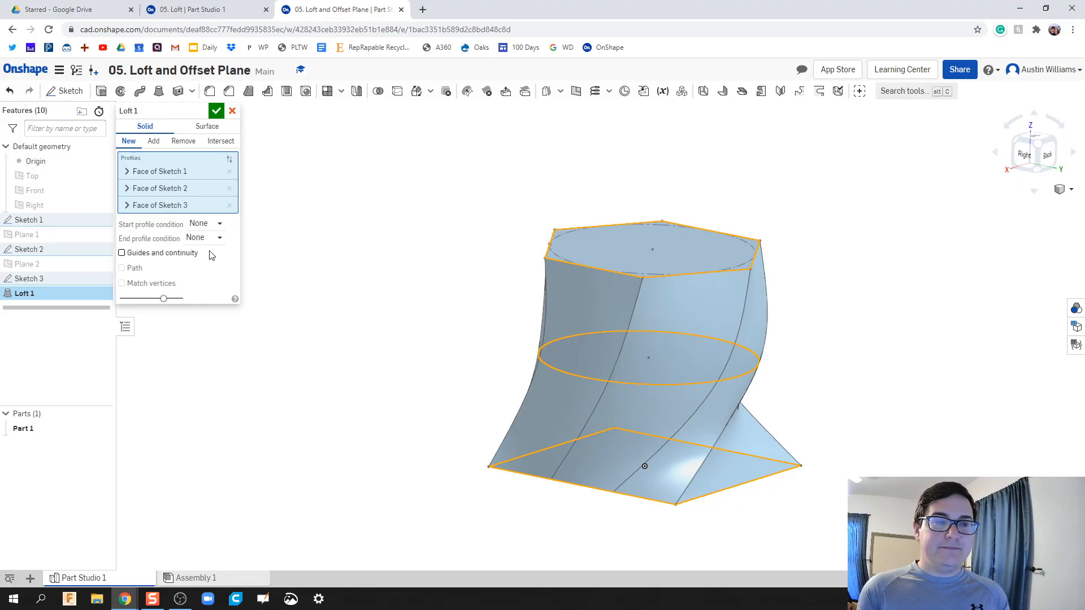
left_click(217, 111)
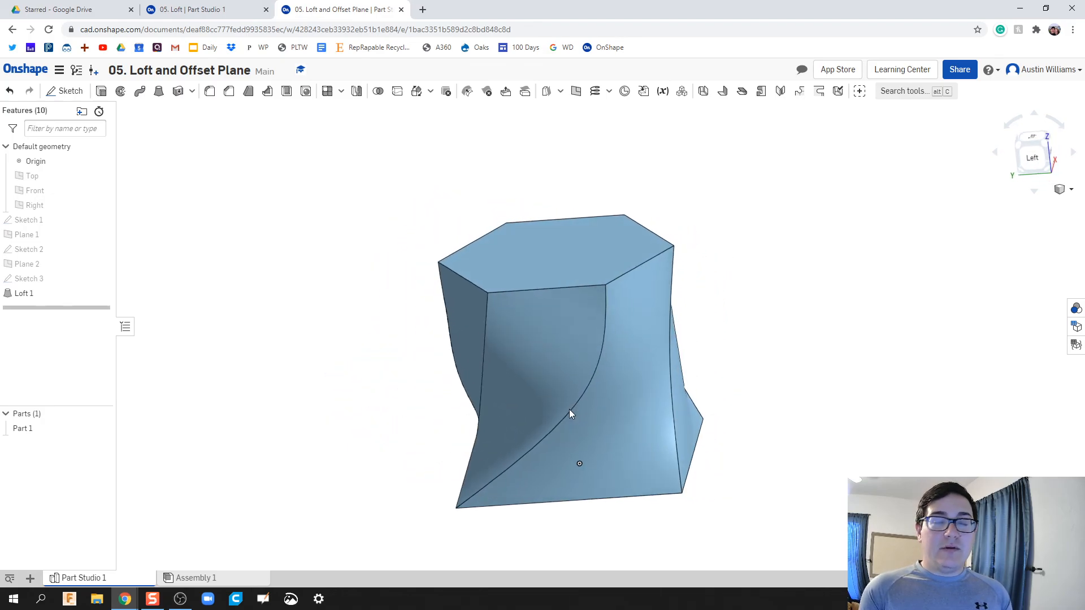
left_click(567, 411)
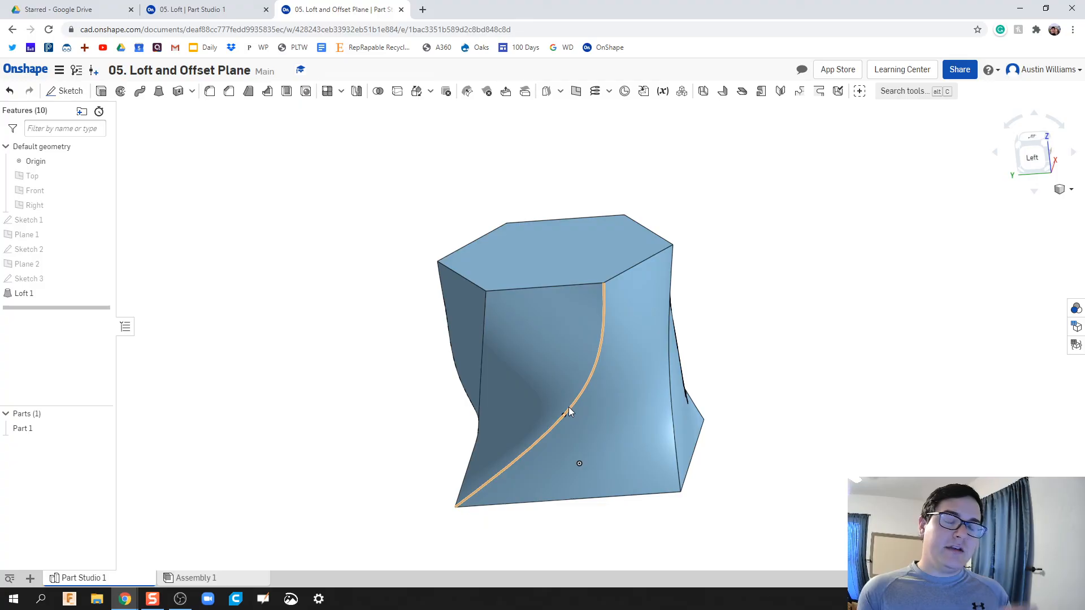
mouse_move(572, 408)
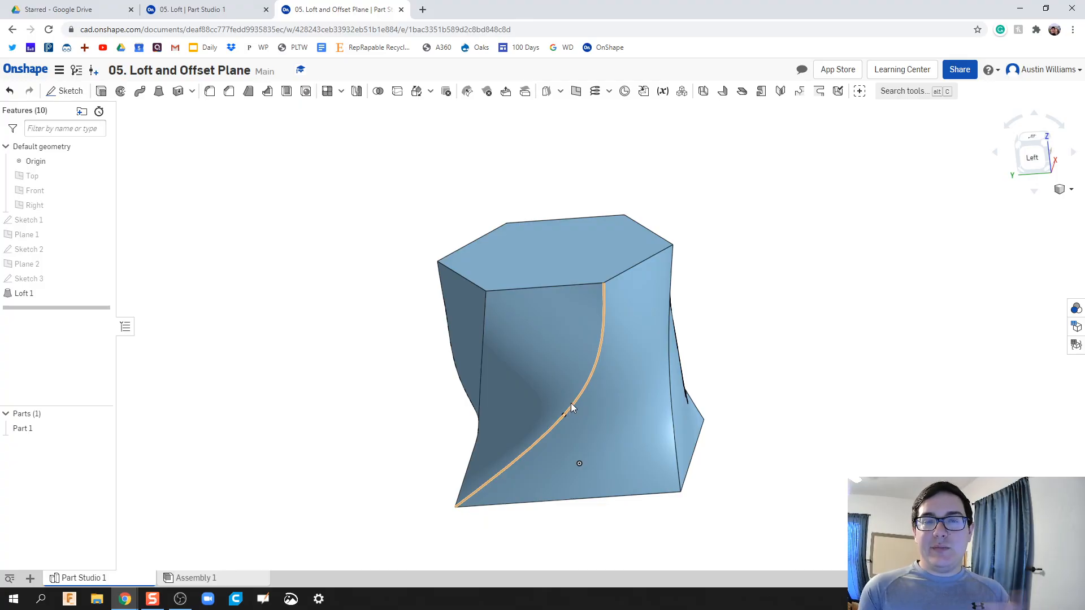